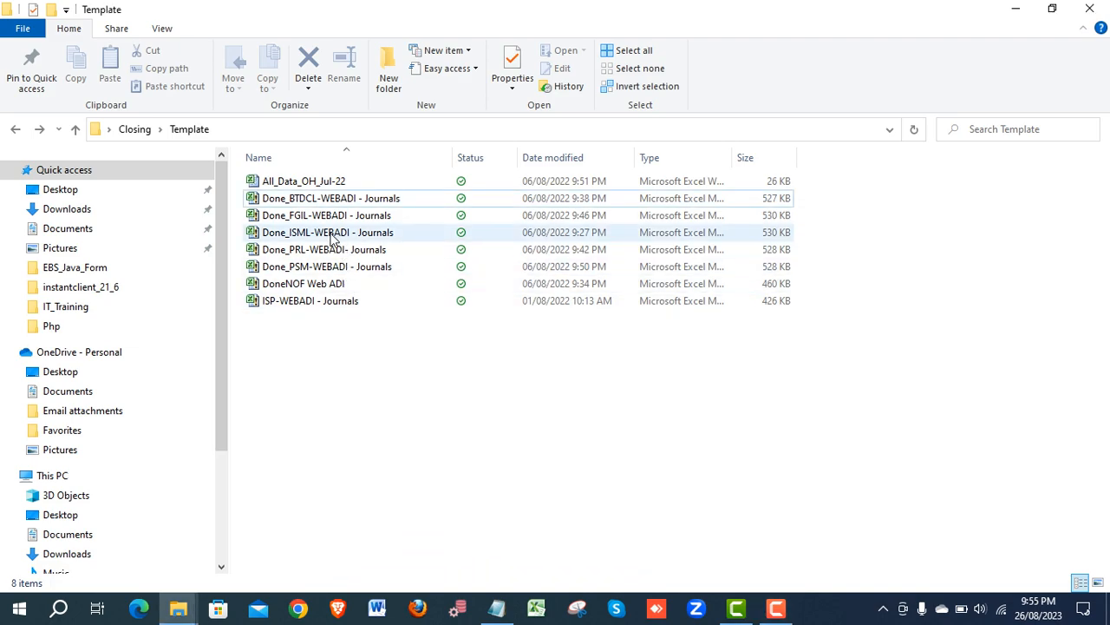
# - Launch Done_BTDCL-WEBADI - Journals from the Template folder in Excel 2010
pyautogui.click(330, 198)
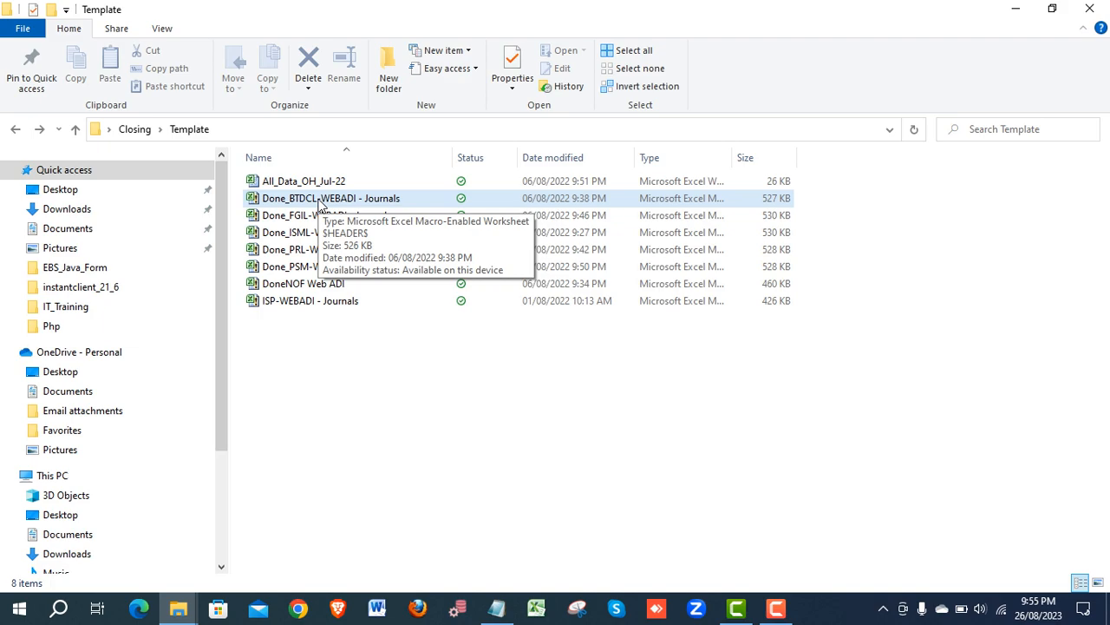
pyautogui.doubleClick(331, 198)
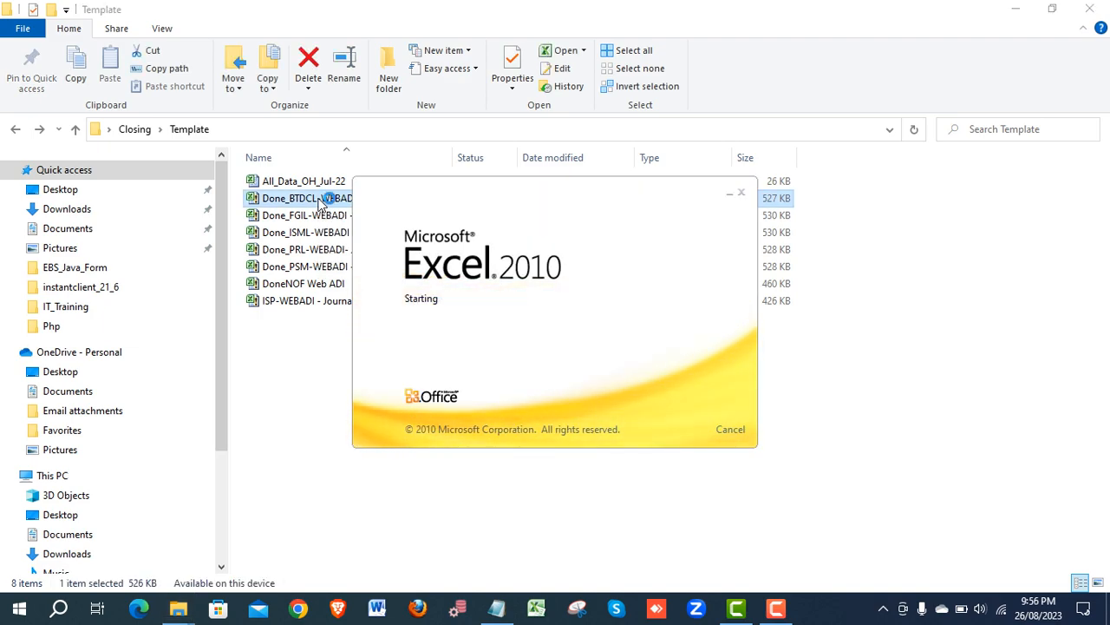
pyautogui.doubleClick(306, 198)
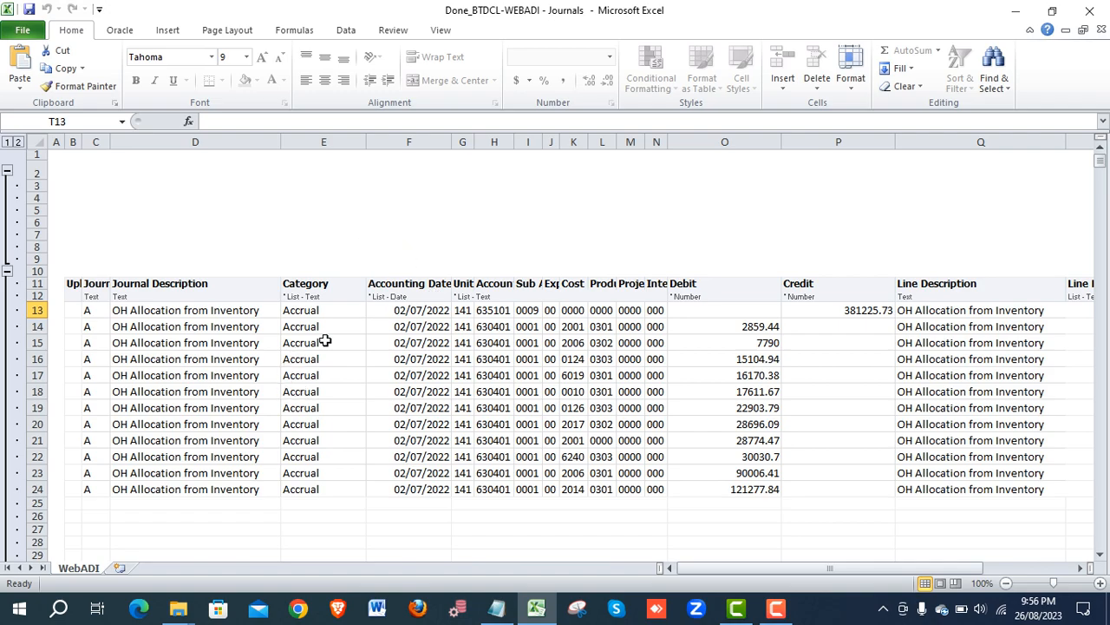
pyautogui.click(407, 309)
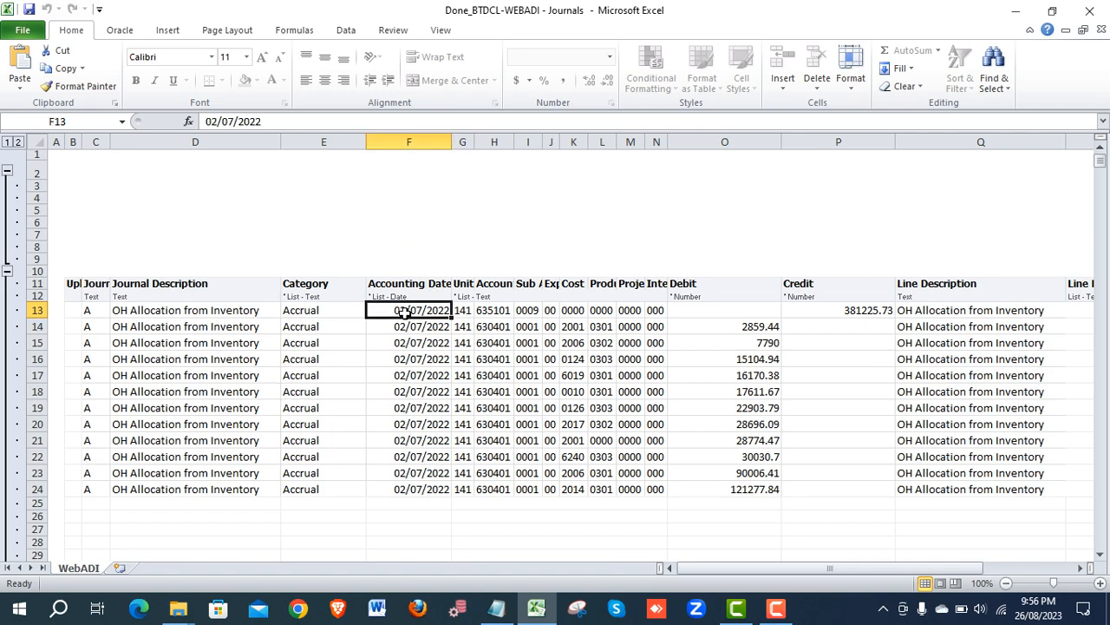
pyautogui.moveTo(402, 310)
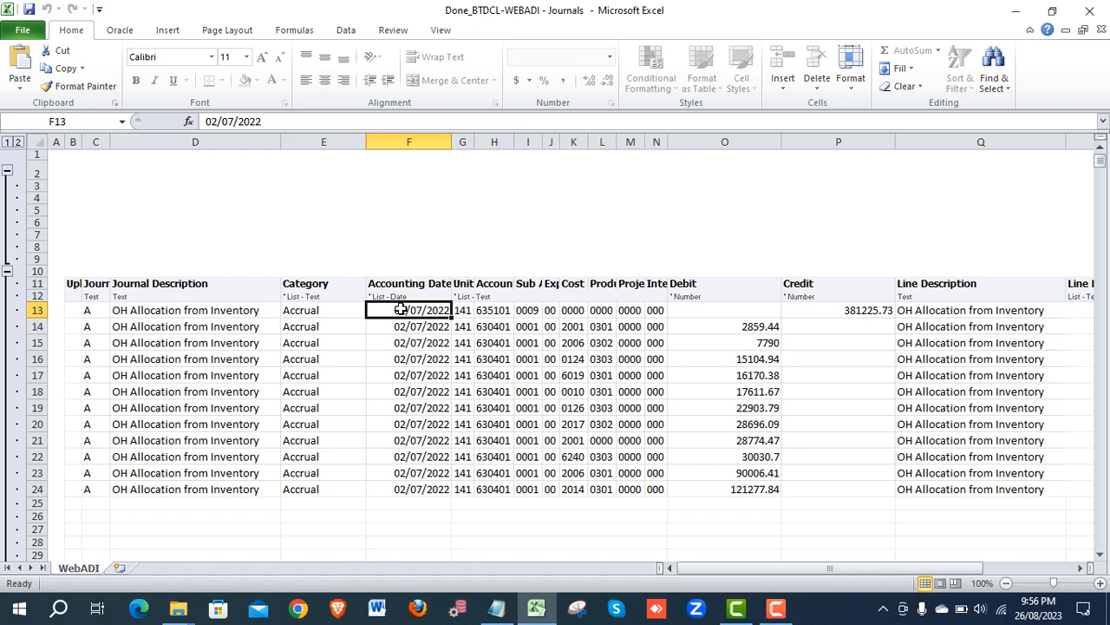
pyautogui.moveTo(458, 370)
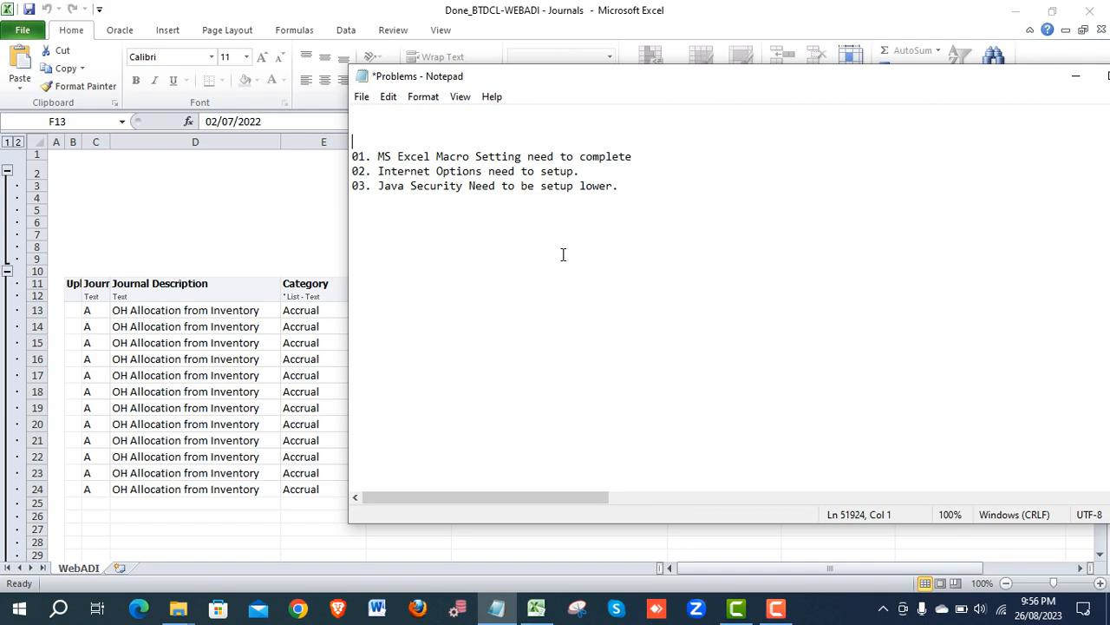
pyautogui.moveTo(408, 159)
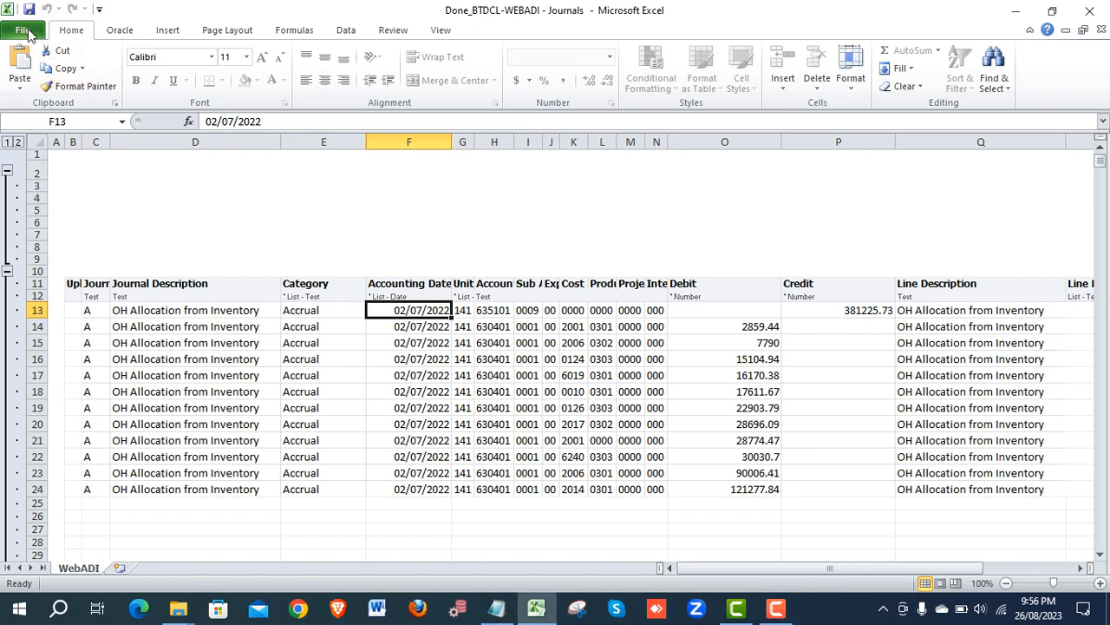
# - In Trust Center Macro Settings, enable all macros and trust VBA project object model access
pyautogui.click(25, 30)
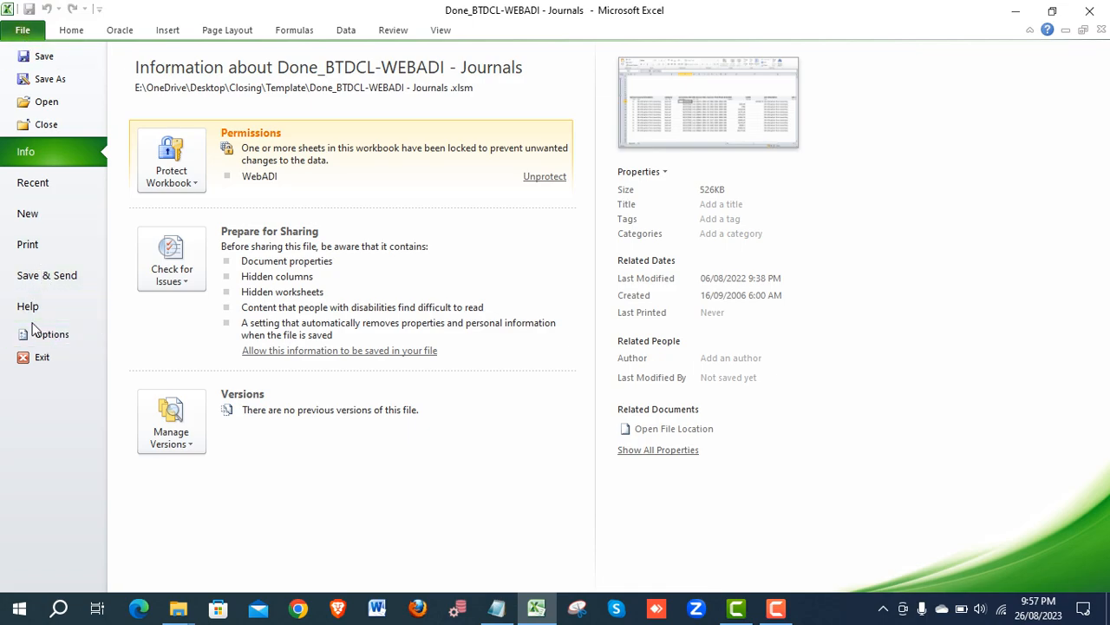
pyautogui.click(50, 334)
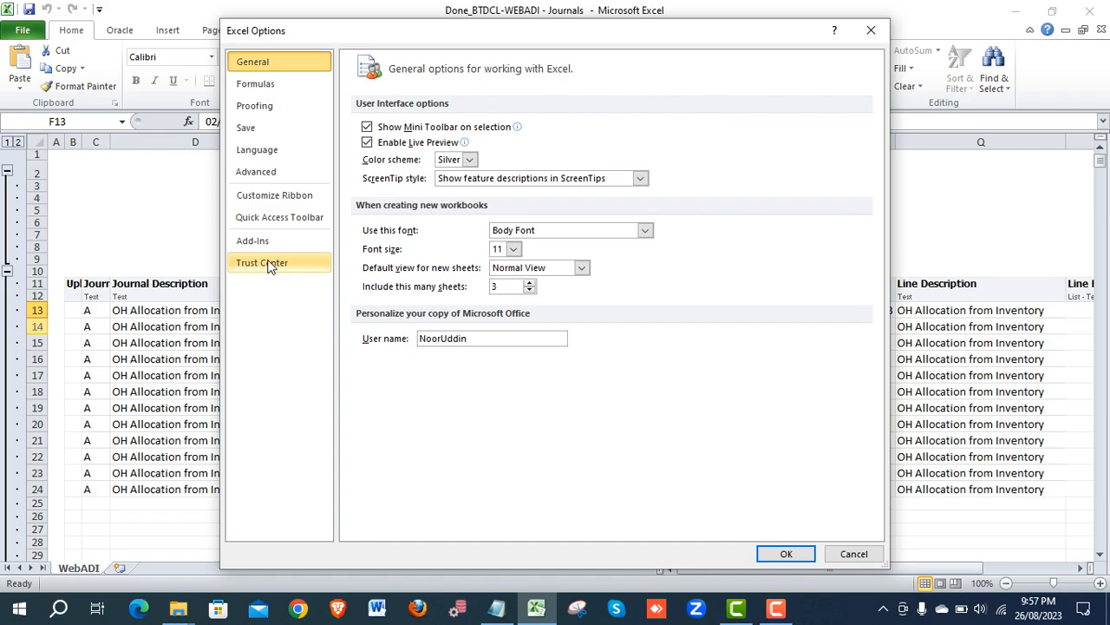
pyautogui.click(262, 262)
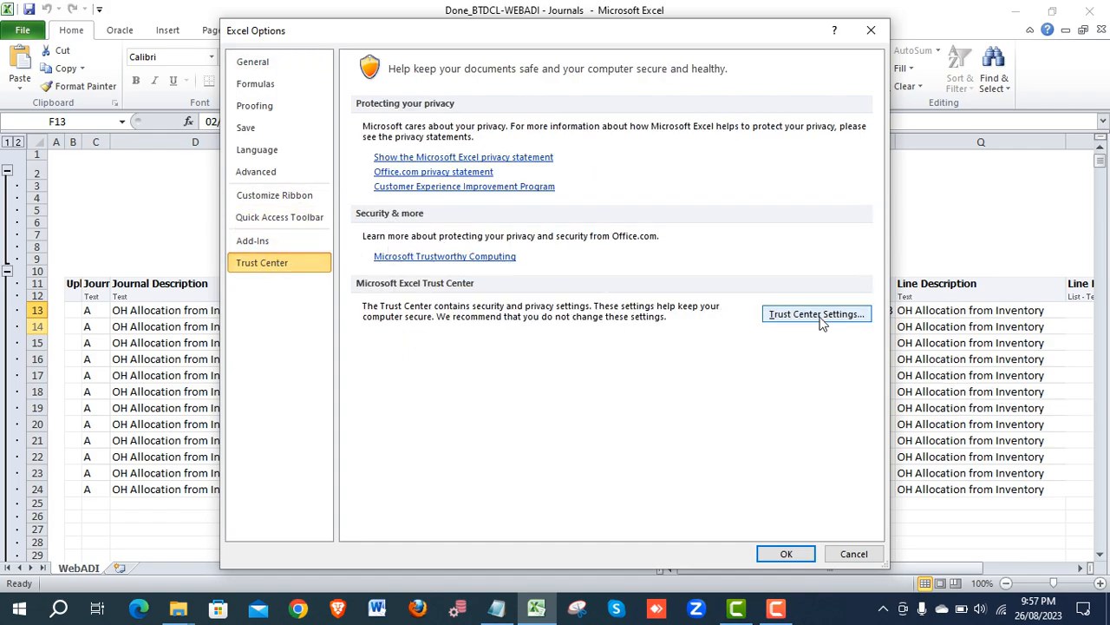
pyautogui.click(815, 313)
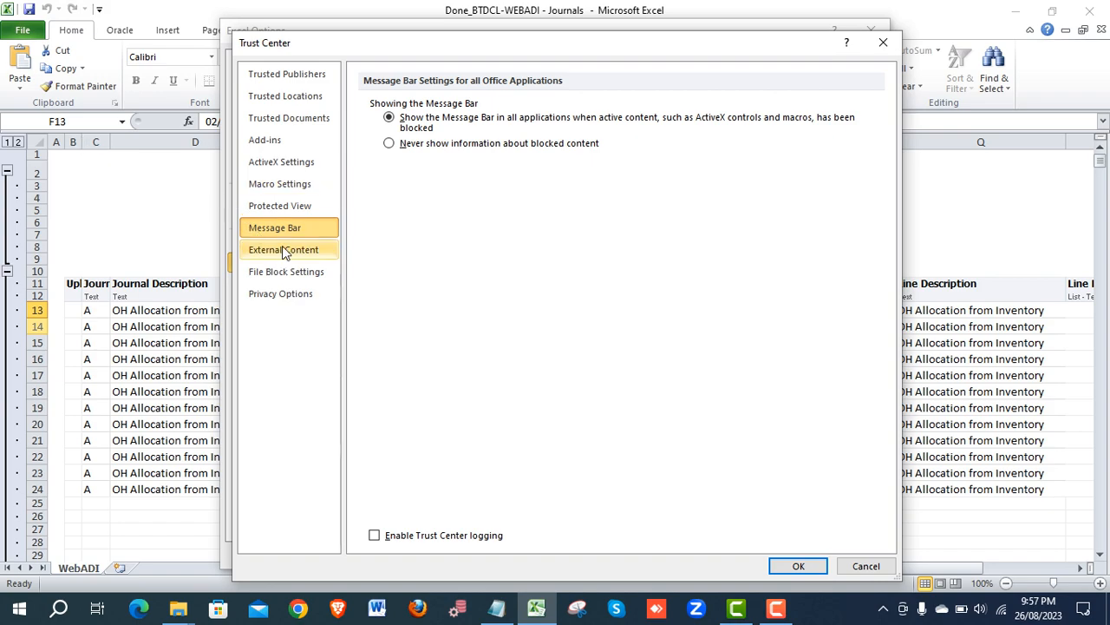
pyautogui.moveTo(279, 183)
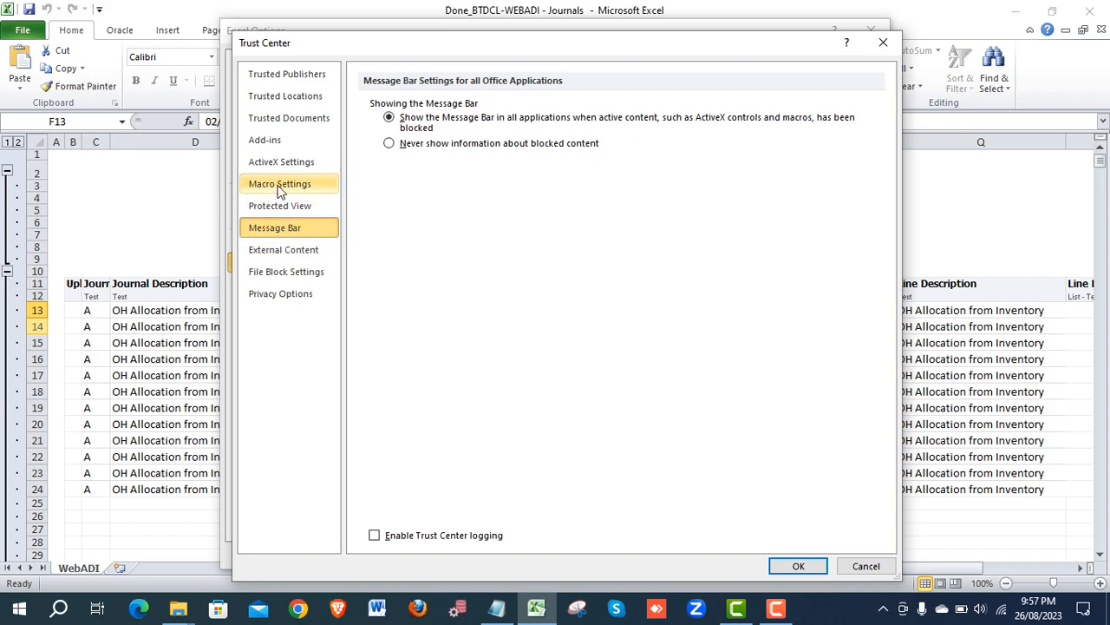
pyautogui.click(280, 184)
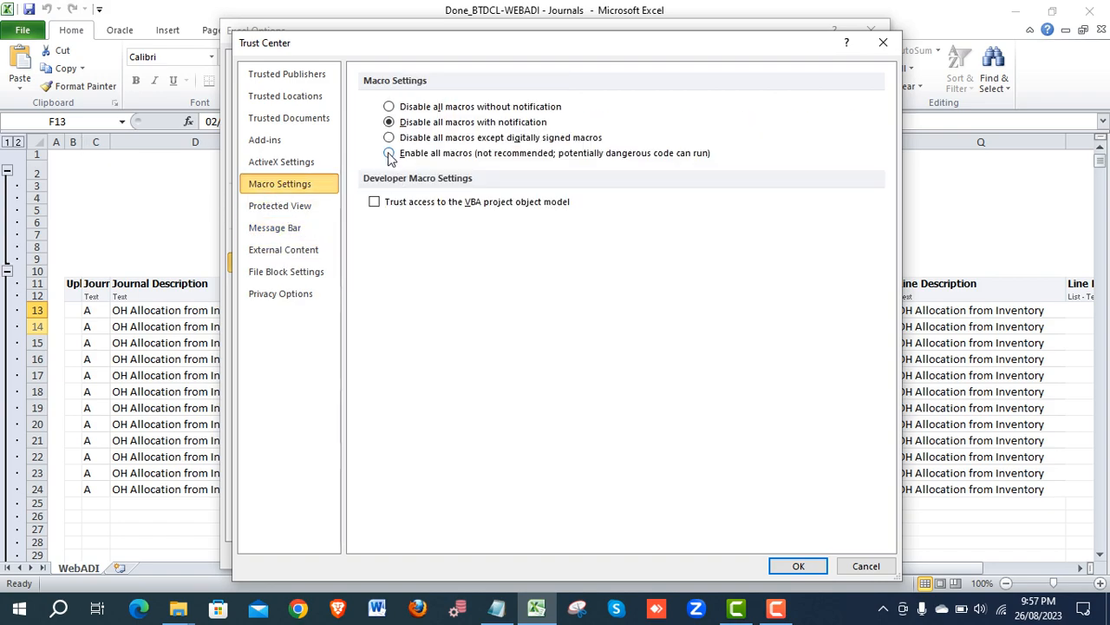
pyautogui.click(388, 152)
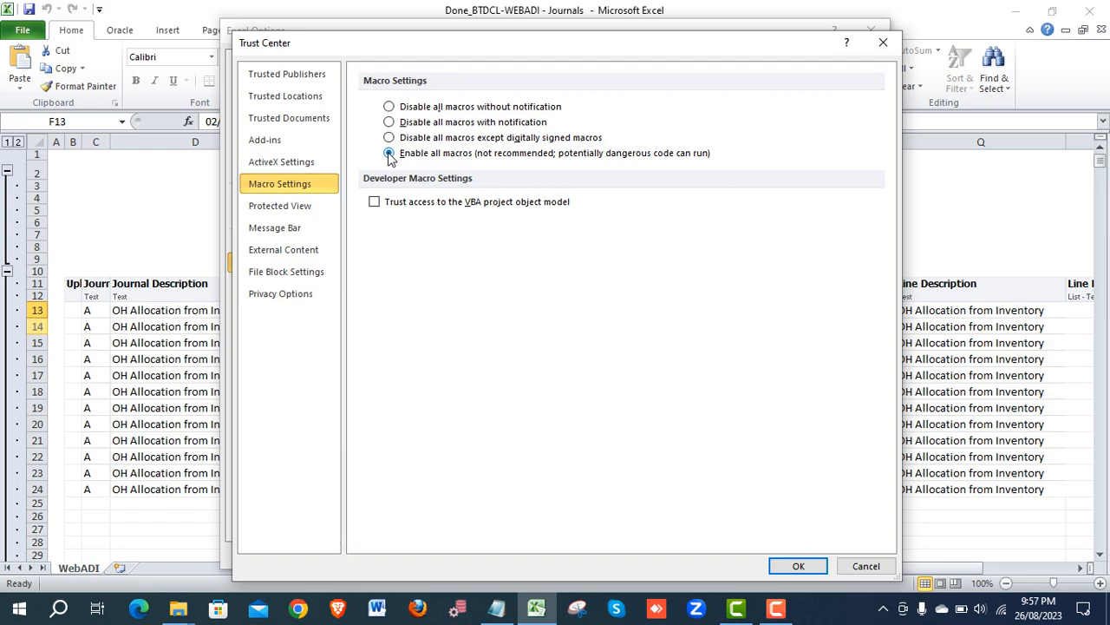
pyautogui.click(389, 153)
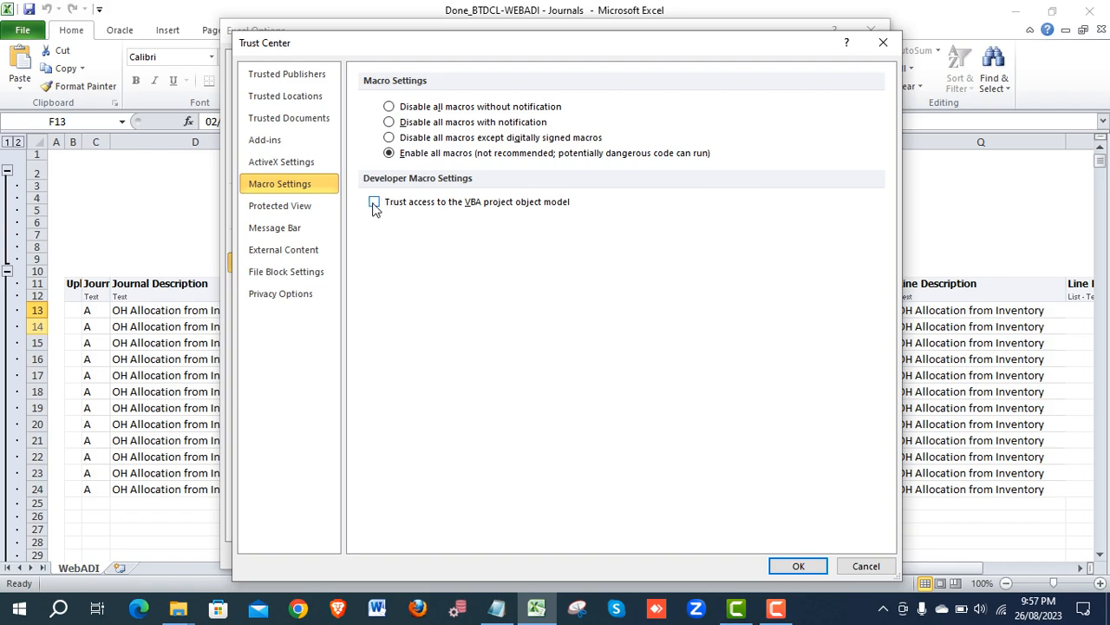
pyautogui.click(374, 202)
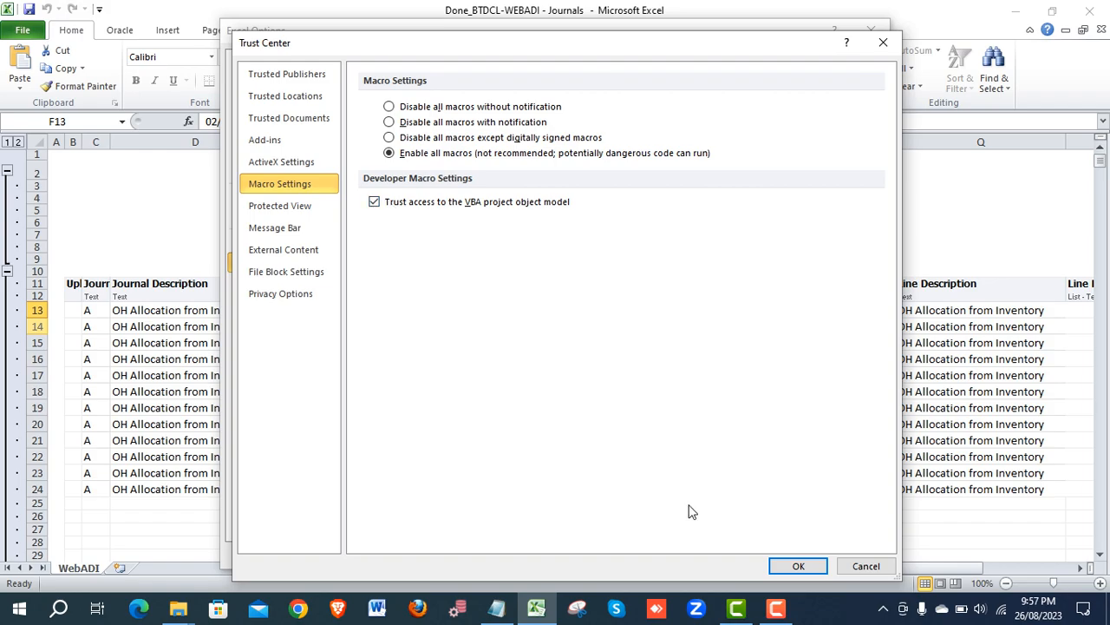
pyautogui.click(798, 565)
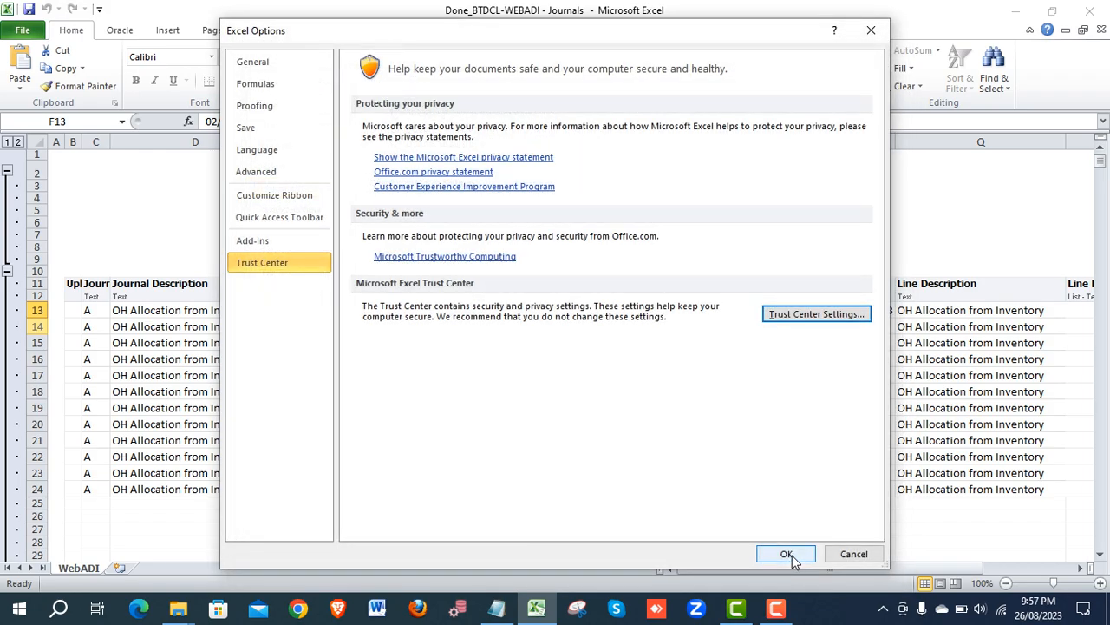
# - Close Excel Options and the workbook, then search Windows for 'internet'
pyautogui.click(786, 554)
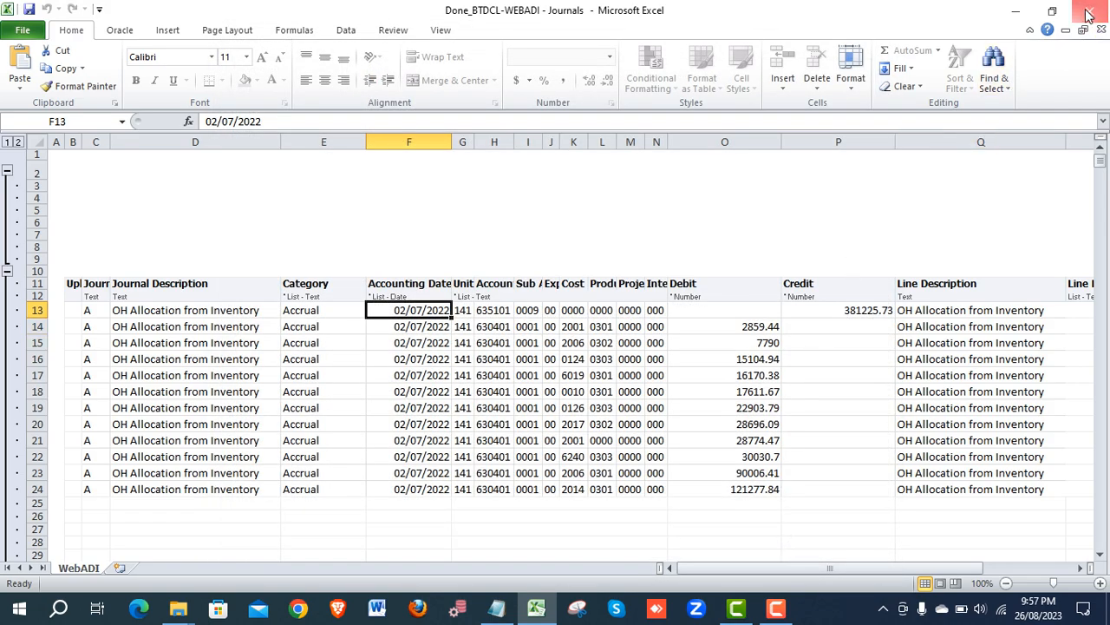
pyautogui.click(1090, 13)
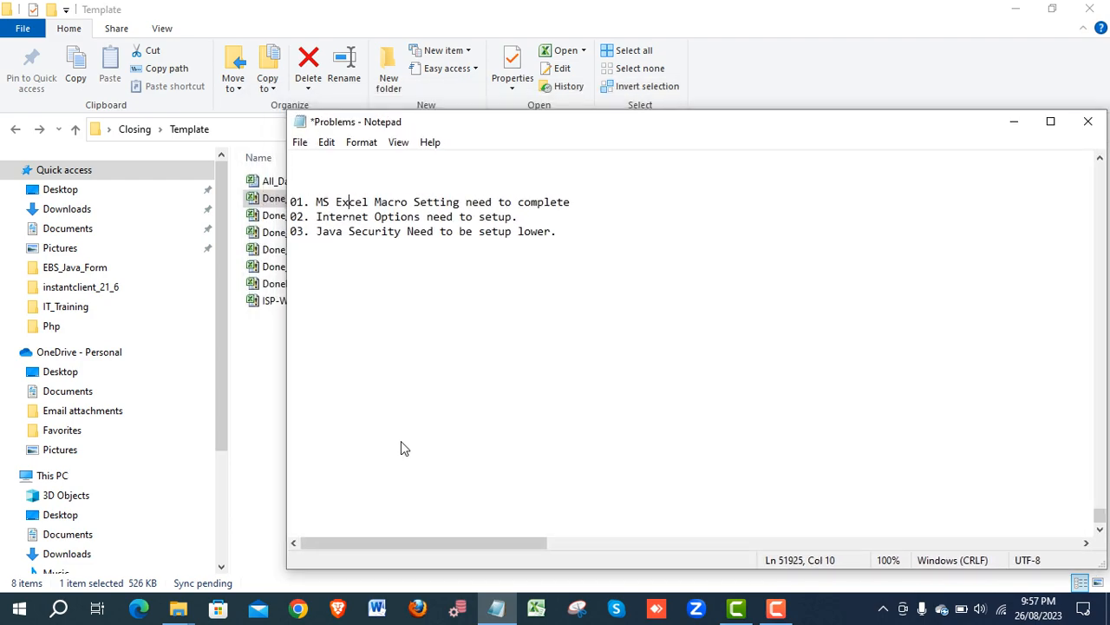
pyautogui.click(56, 608)
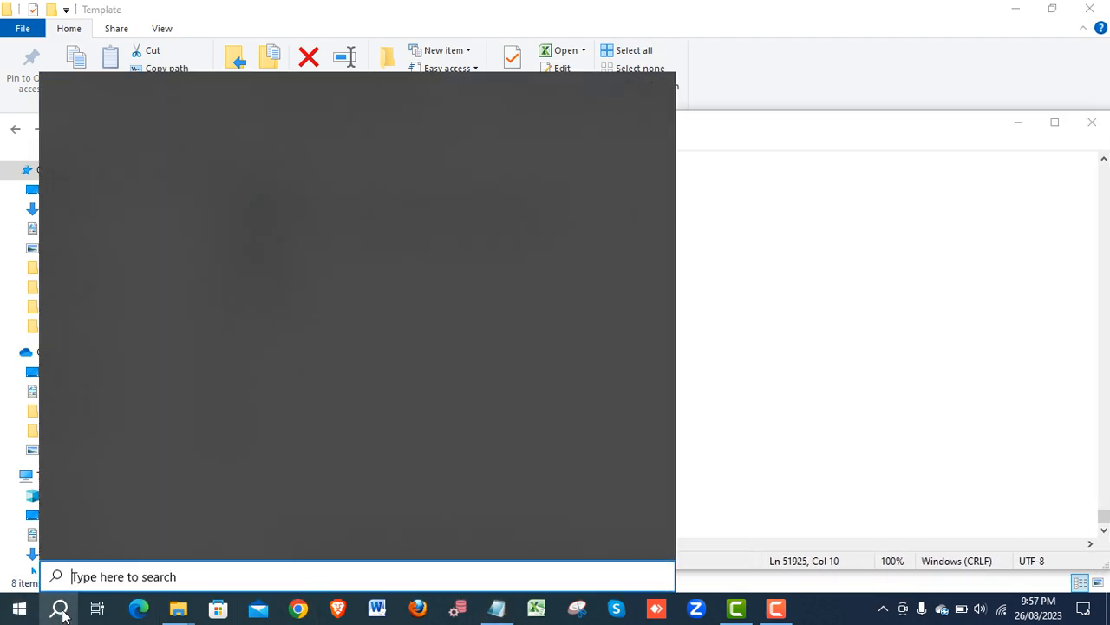
pyautogui.click(59, 607)
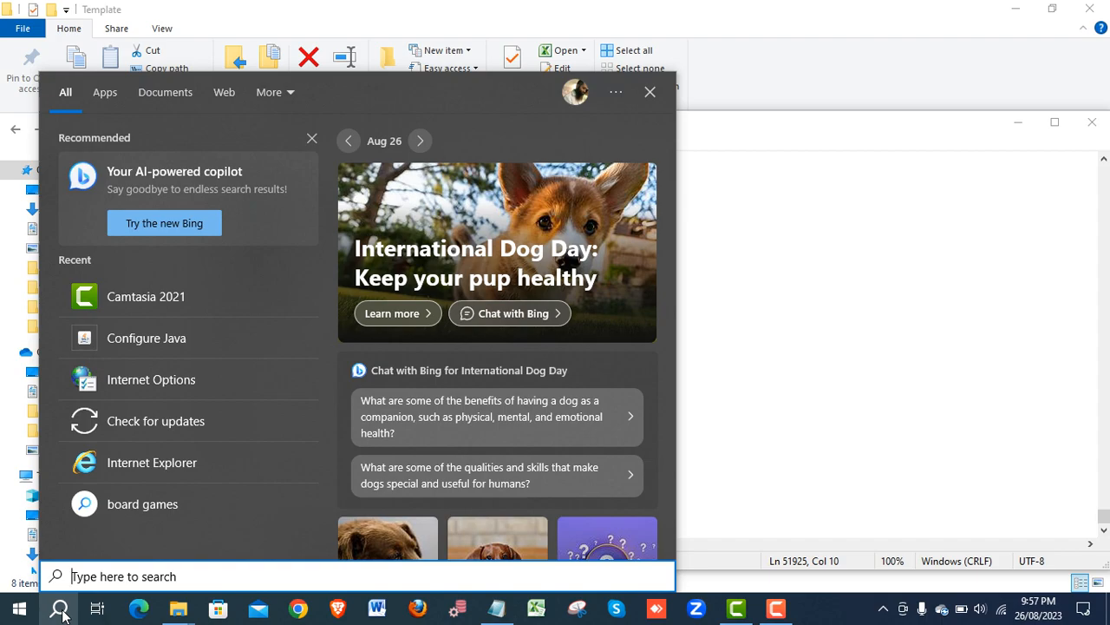
pyautogui.write('internet')
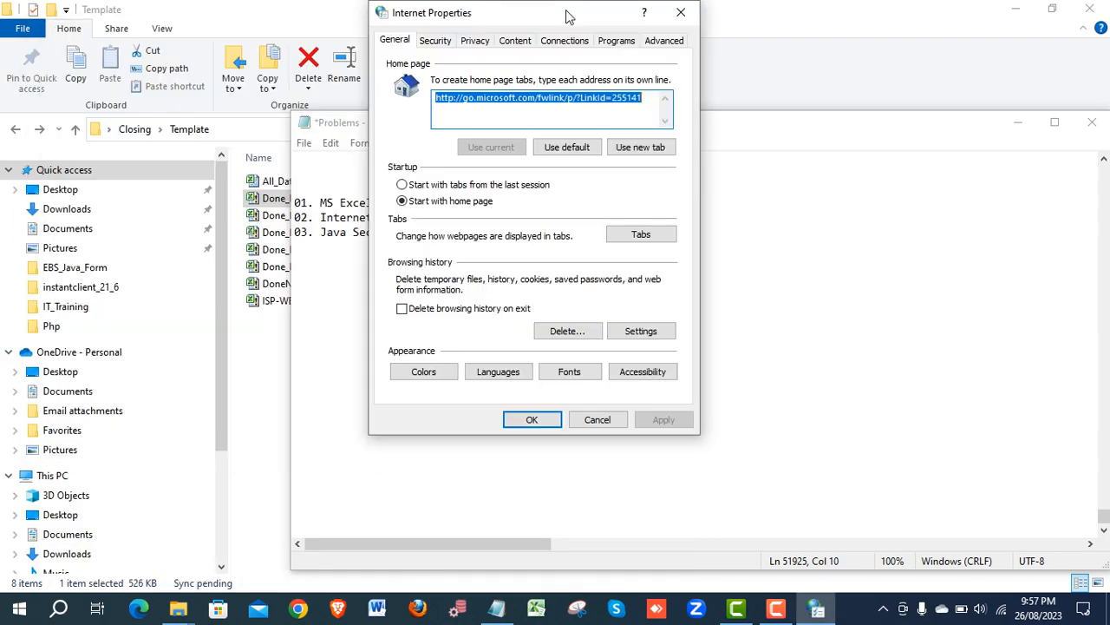
# - Reset the Internet zone to Medium and choose Low as the Local intranet reset level
pyautogui.click(484, 61)
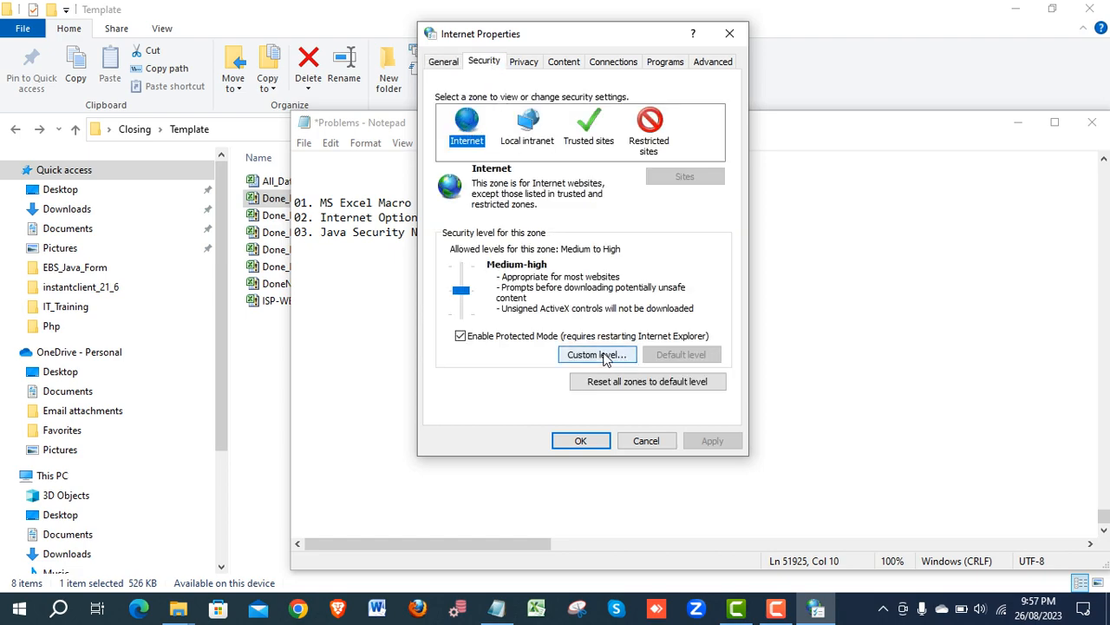
pyautogui.click(597, 354)
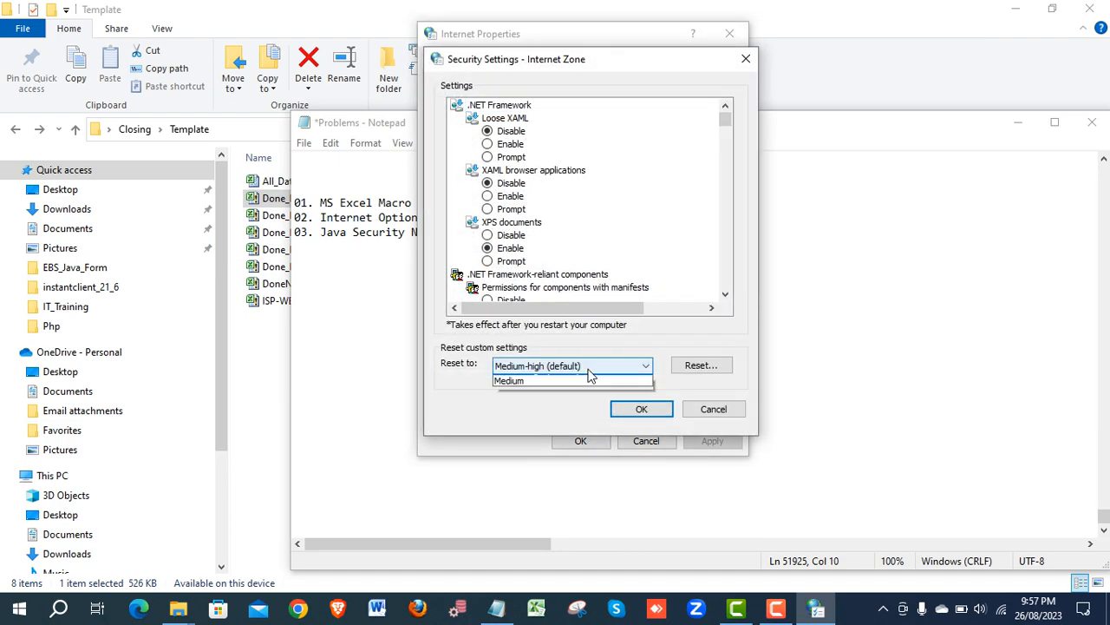
pyautogui.click(509, 380)
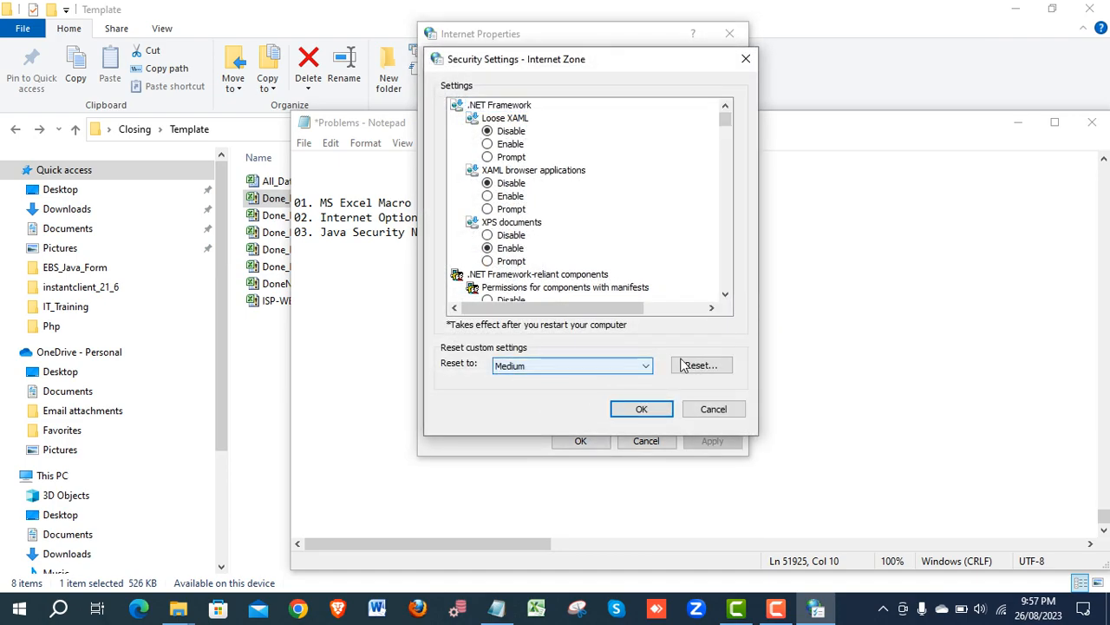
pyautogui.click(701, 365)
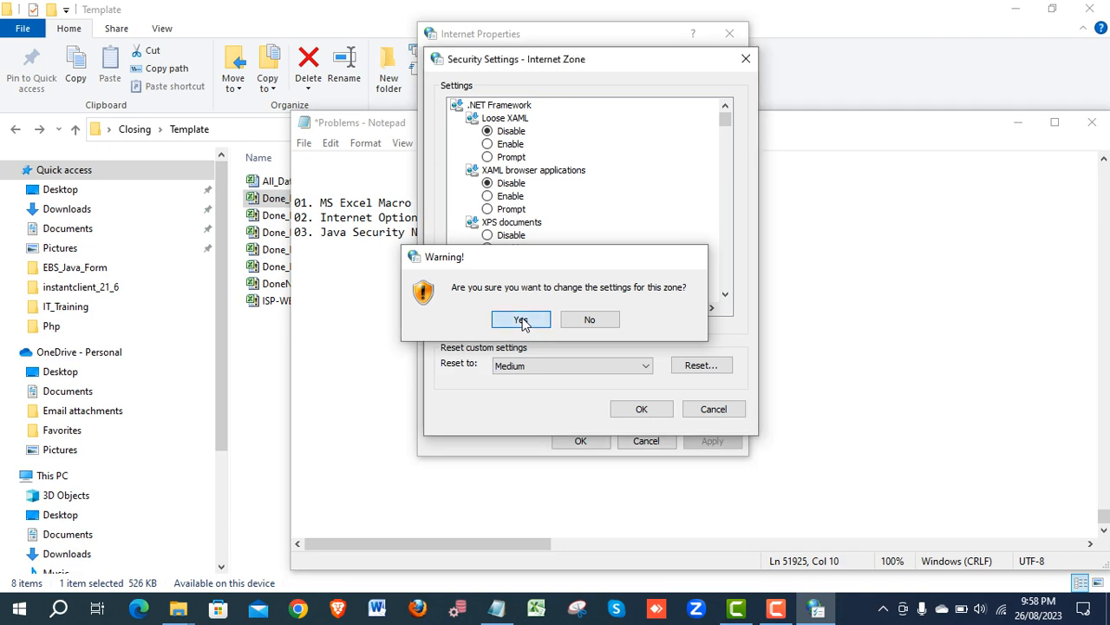
pyautogui.click(520, 320)
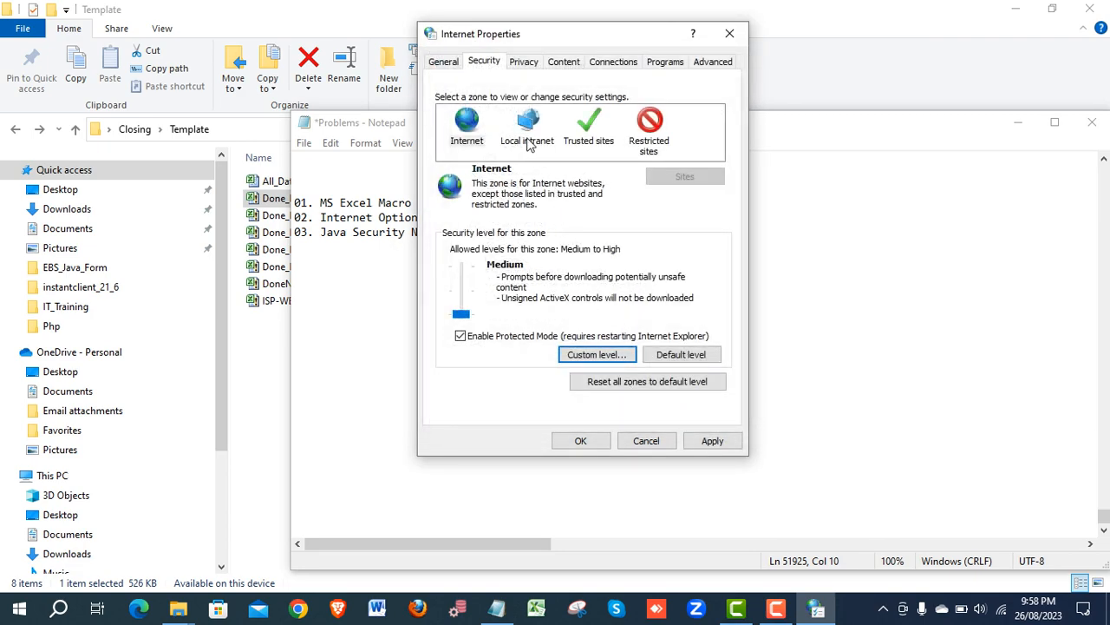
pyautogui.click(526, 126)
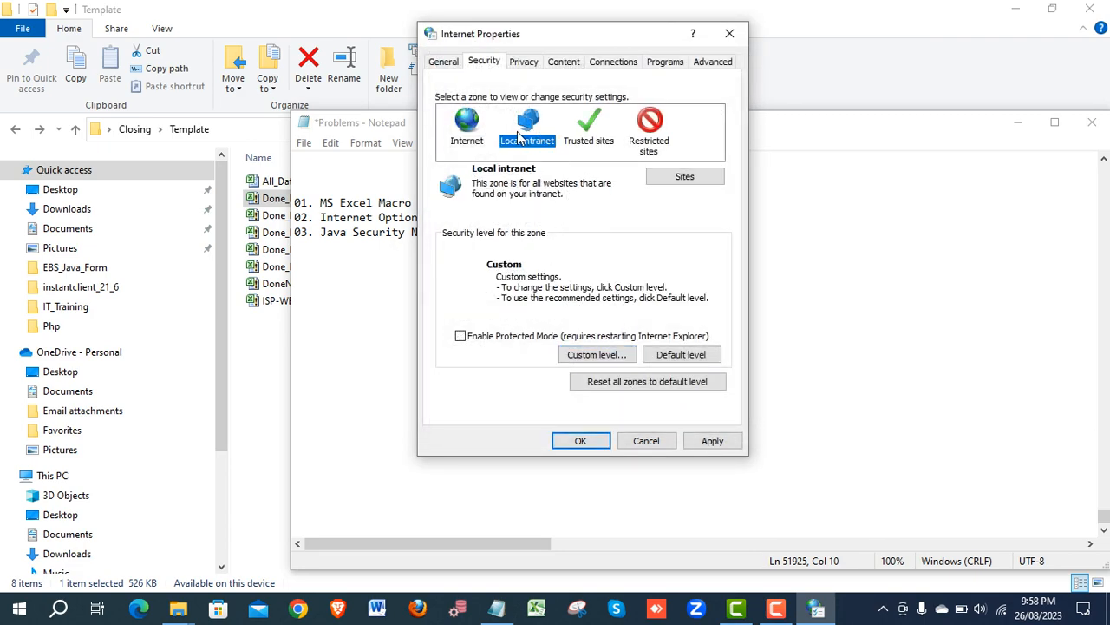
pyautogui.click(596, 354)
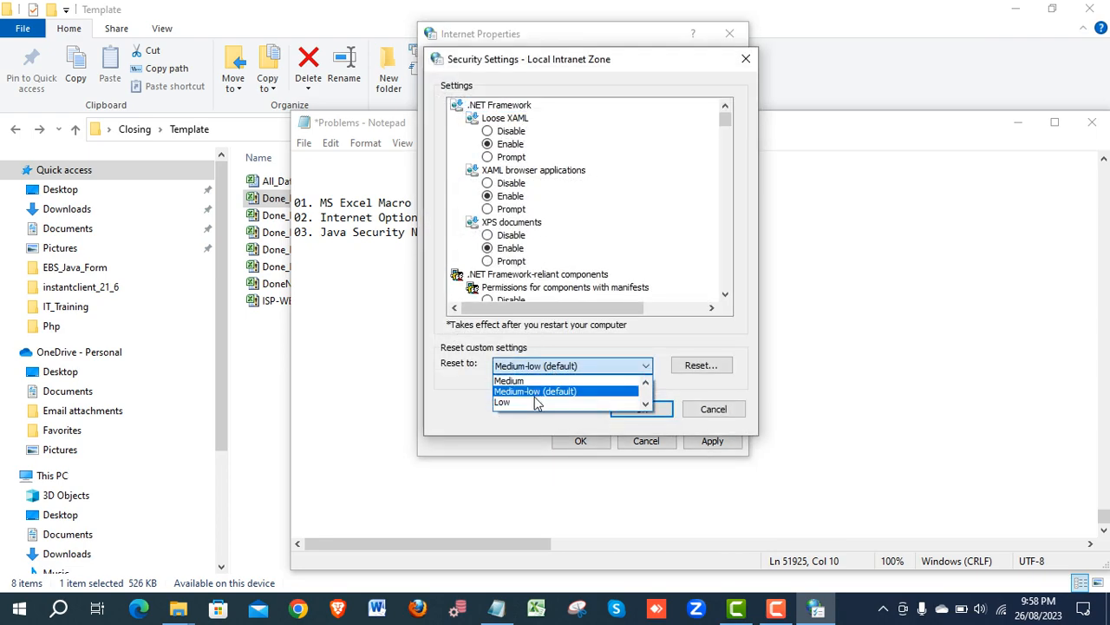
pyautogui.click(502, 401)
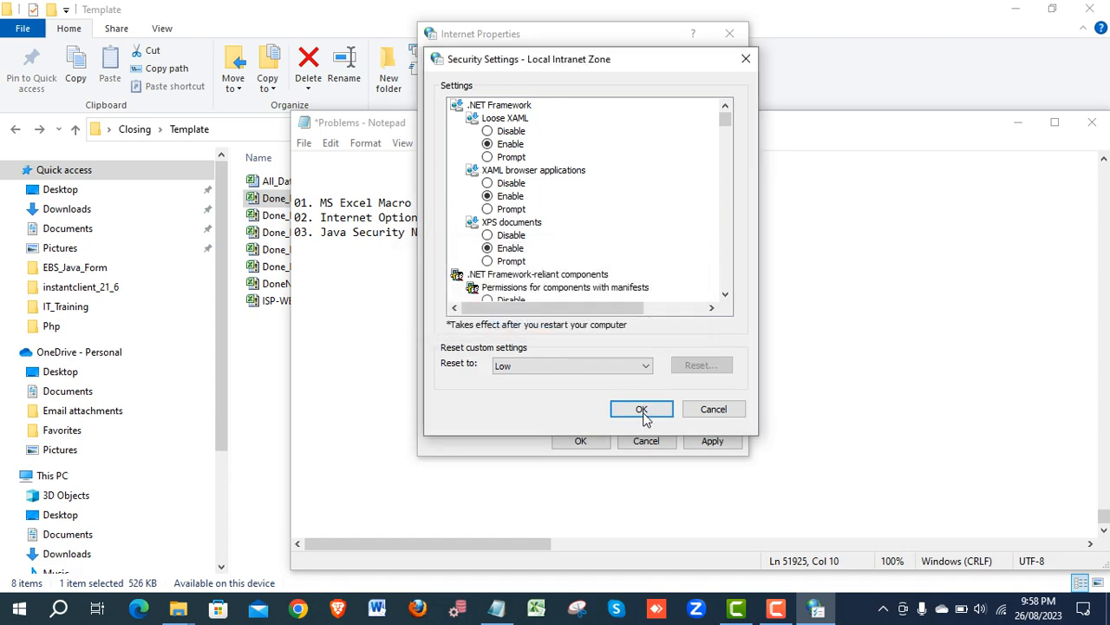
# - Set the Trusted sites zone custom level to Low and confirm
pyautogui.click(641, 409)
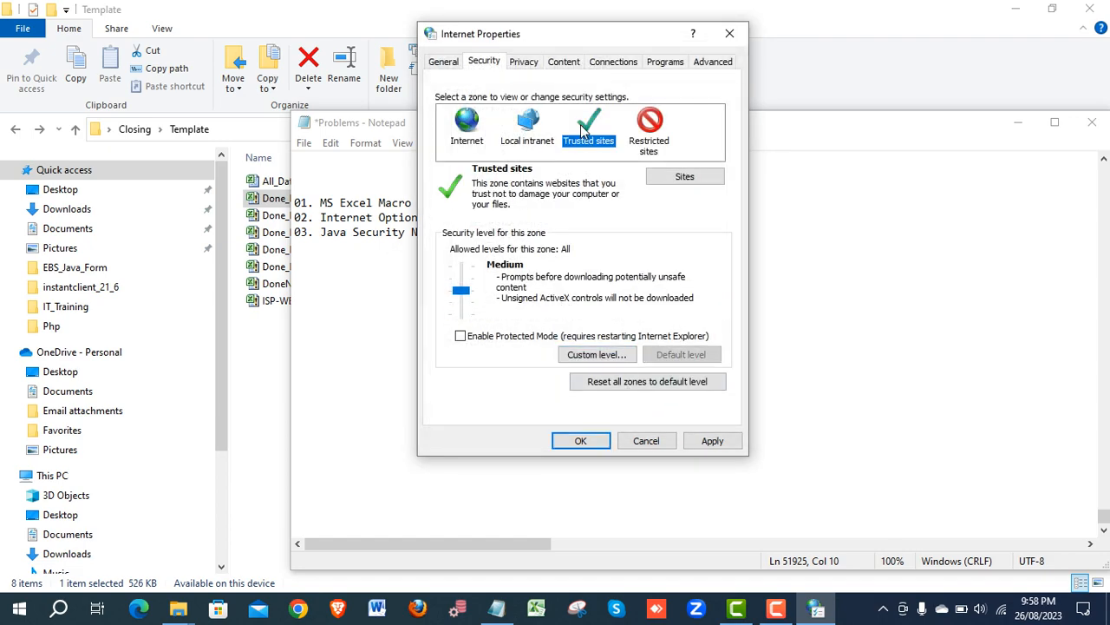
pyautogui.click(596, 354)
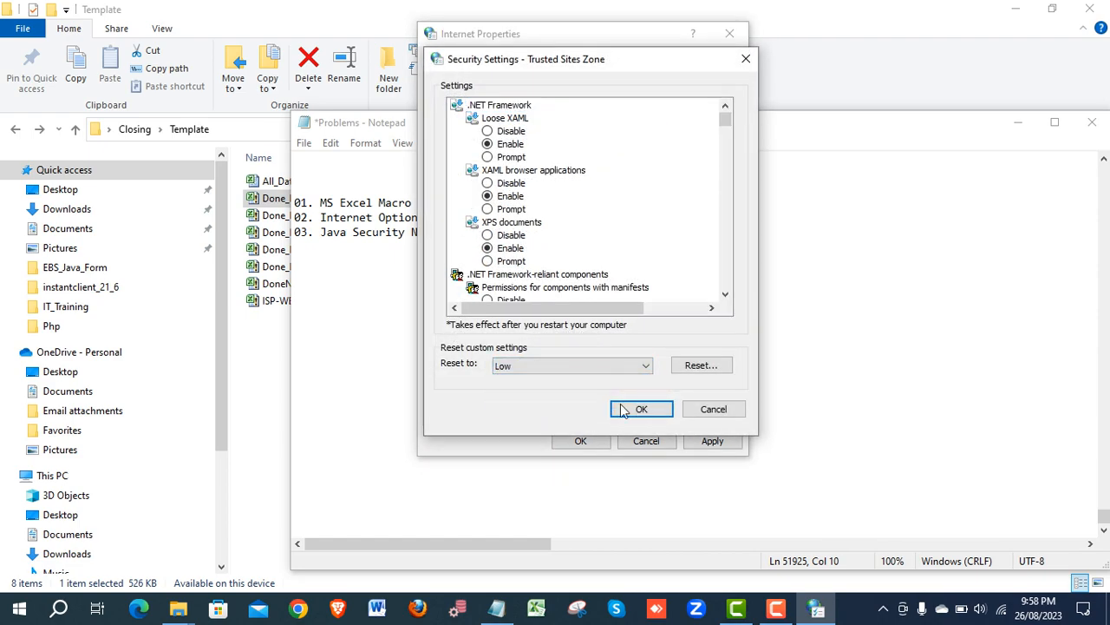
pyautogui.click(641, 409)
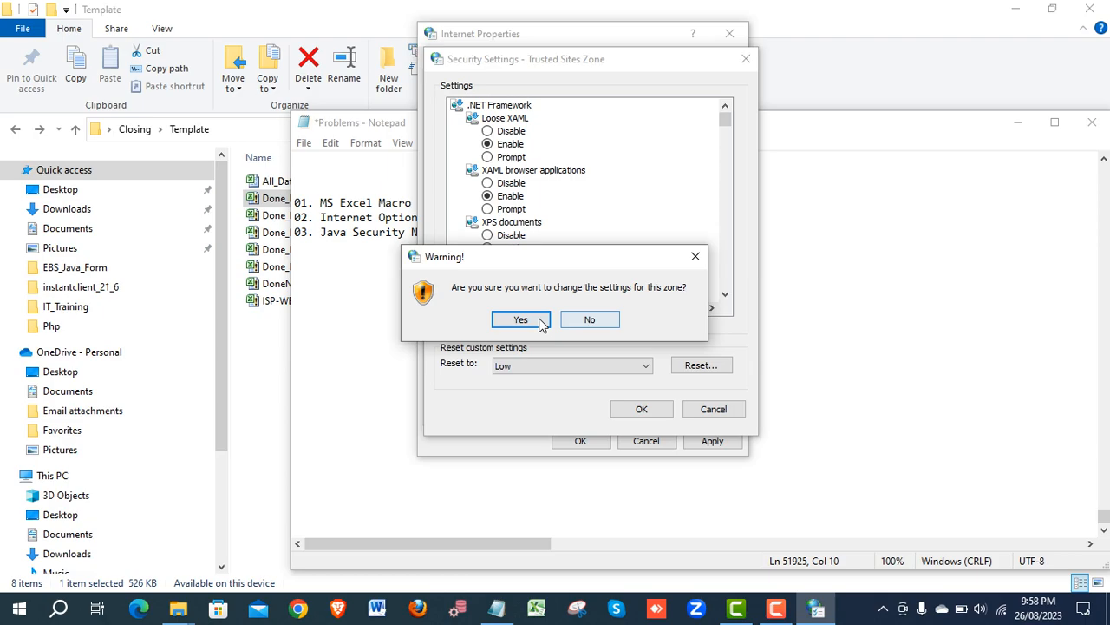
pyautogui.click(521, 320)
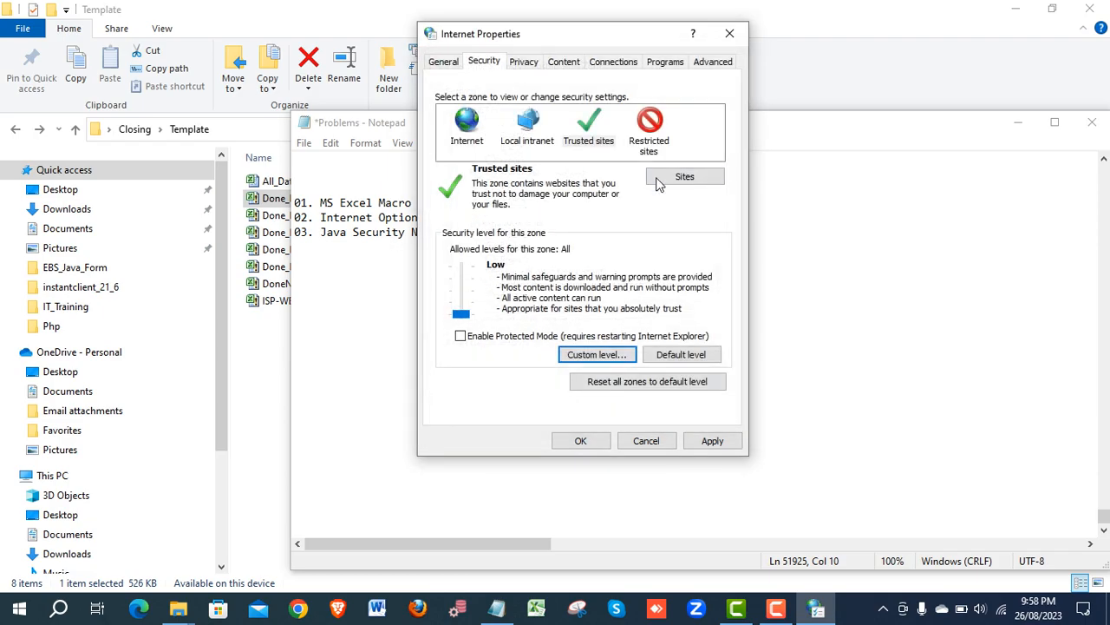
# - Reset Restricted sites to its High default and close Internet Properties
pyautogui.click(649, 126)
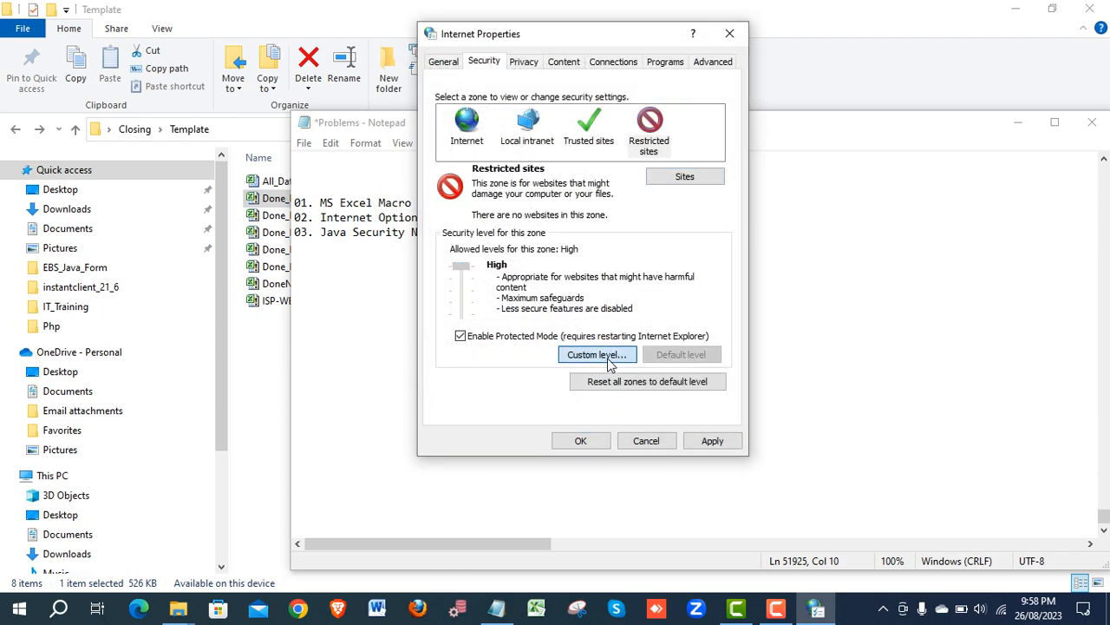
pyautogui.click(595, 354)
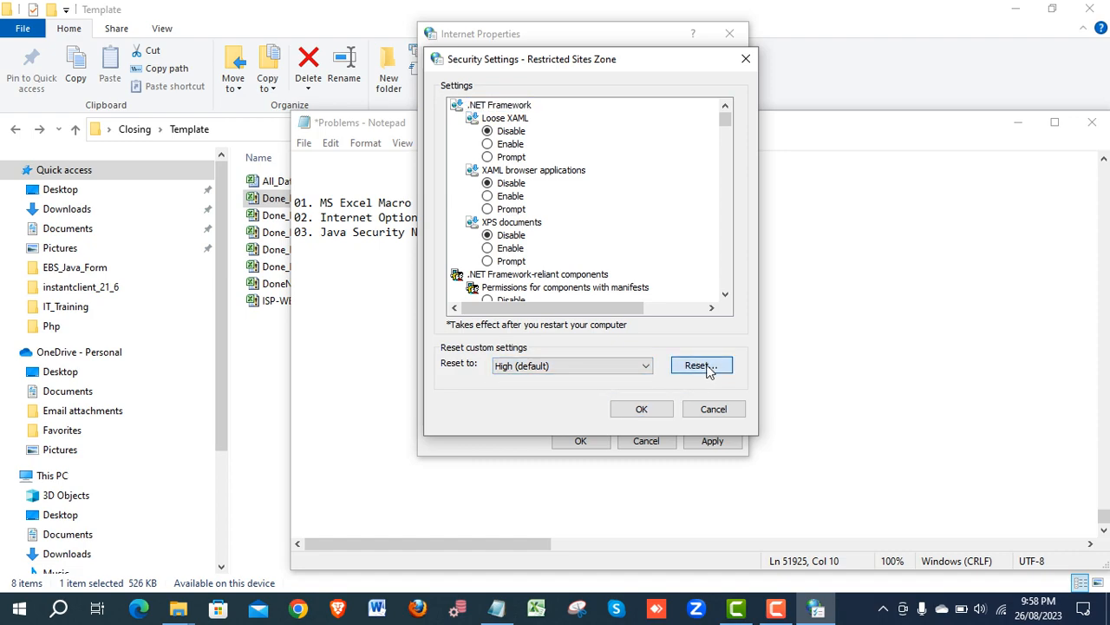
pyautogui.click(701, 364)
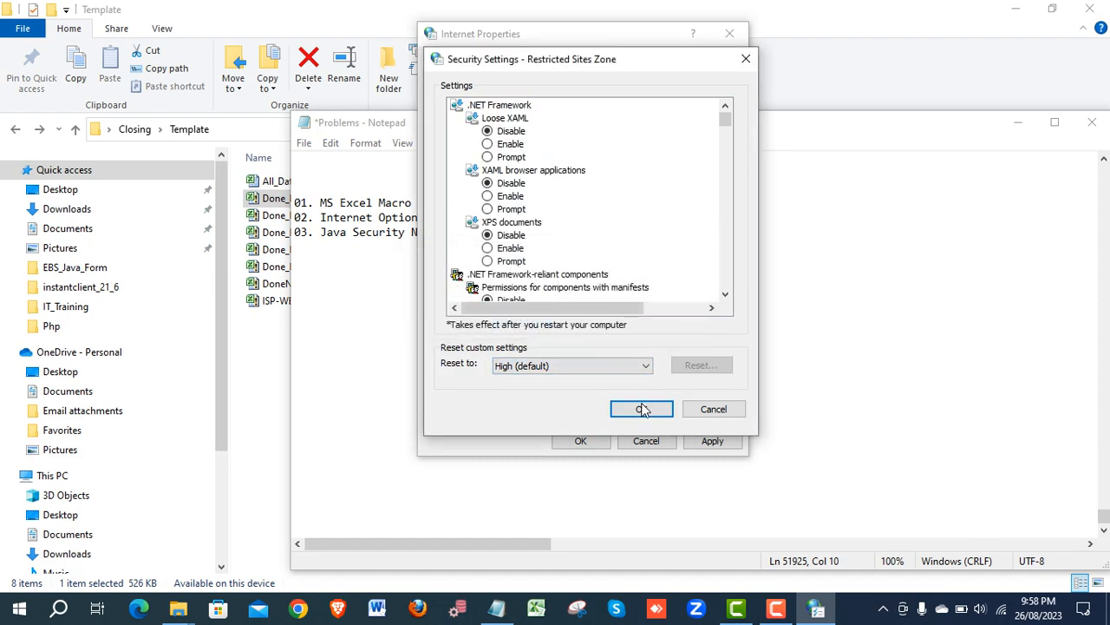
pyautogui.click(642, 408)
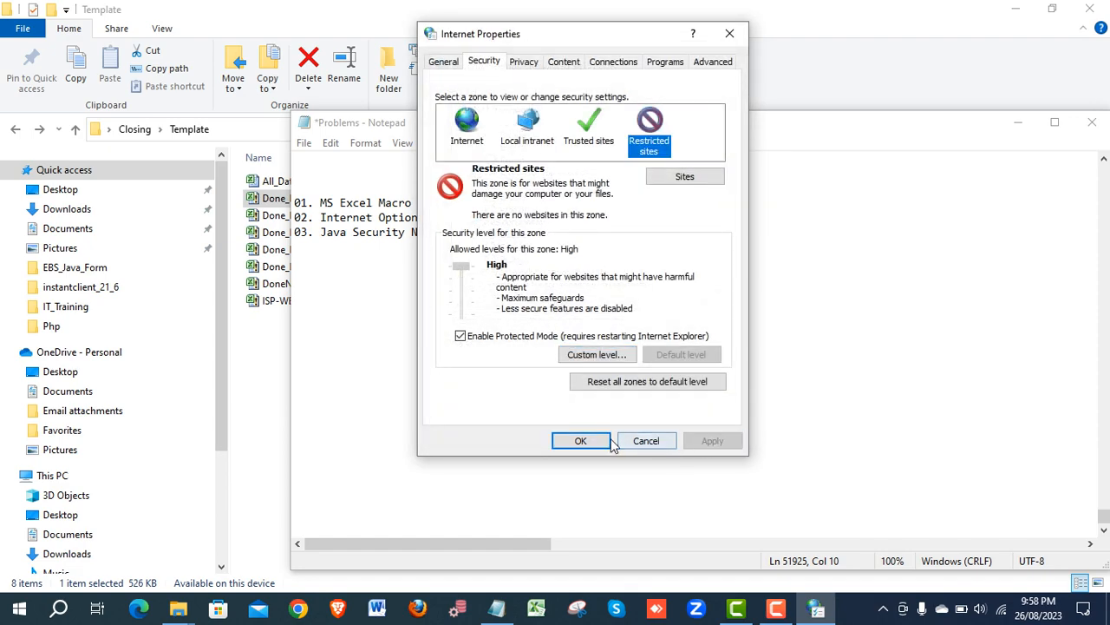
pyautogui.click(581, 441)
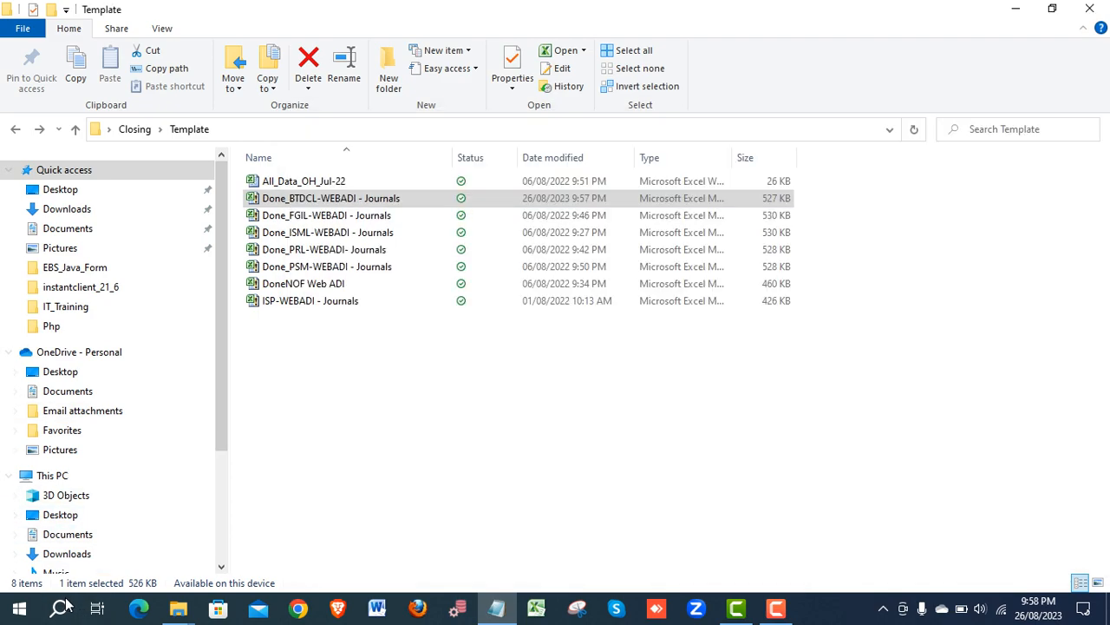
# - Open Configure Java via search, set the security level to High, and close the panel
pyautogui.click(60, 607)
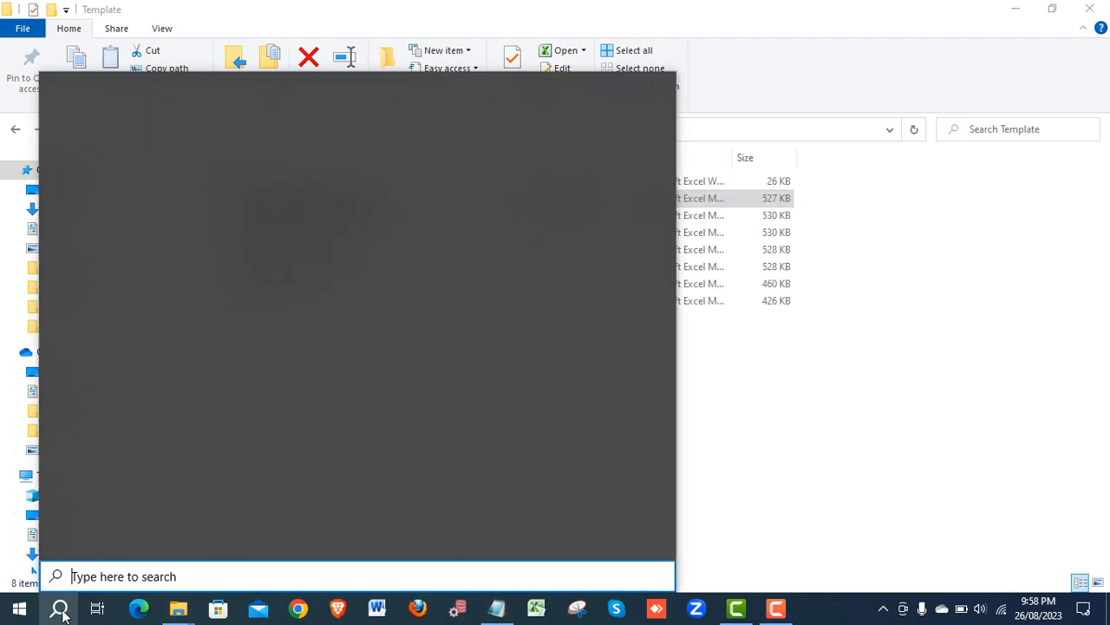
pyautogui.write('java')
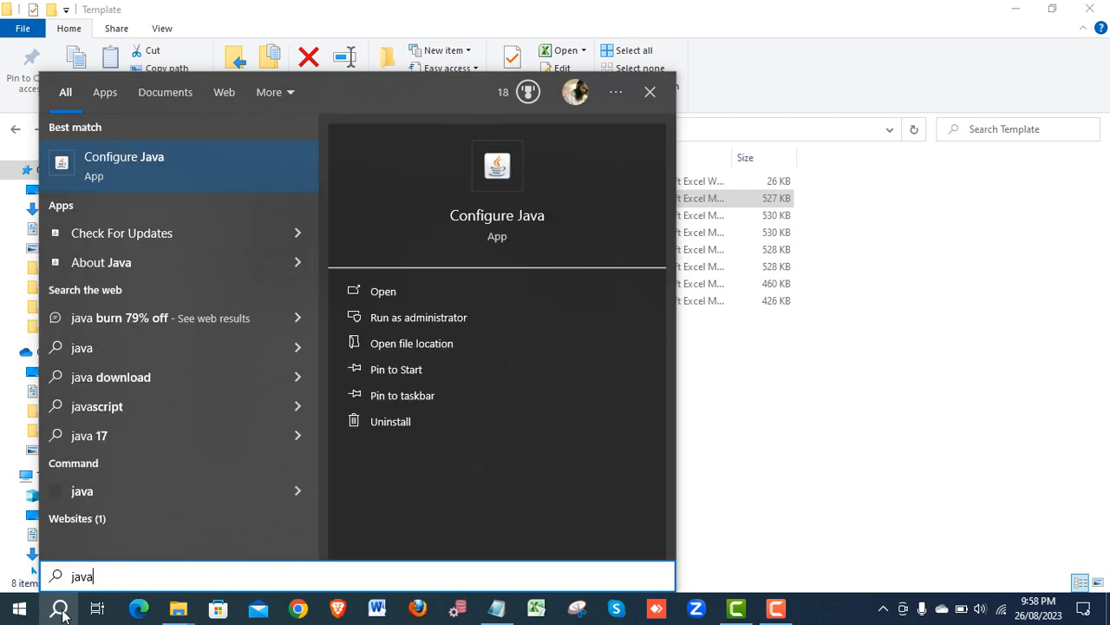
pyautogui.moveTo(497, 215)
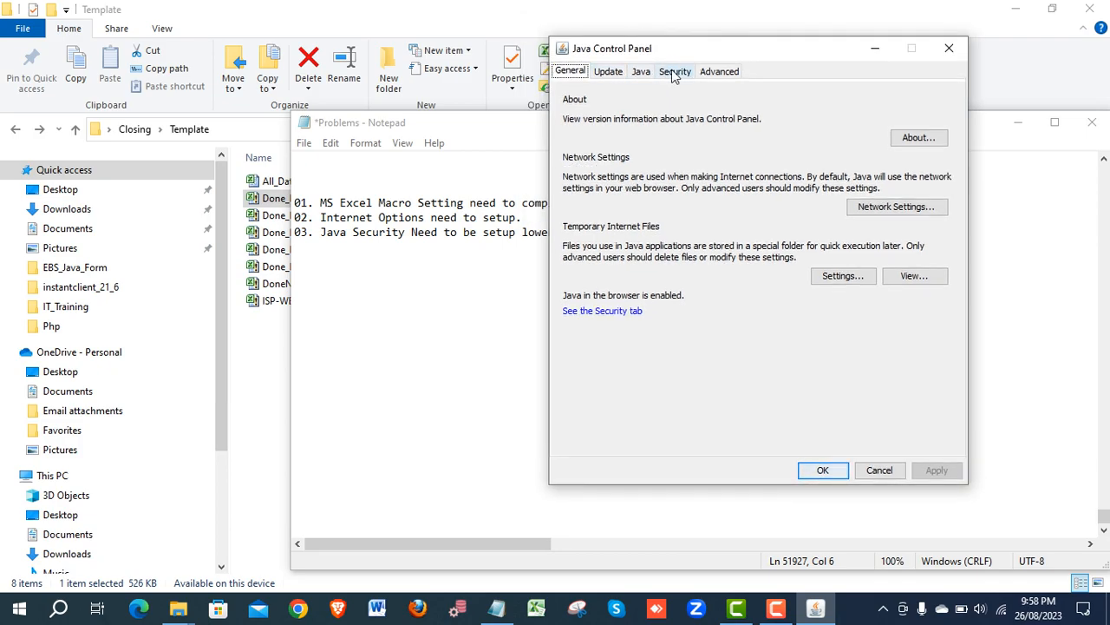
pyautogui.click(674, 71)
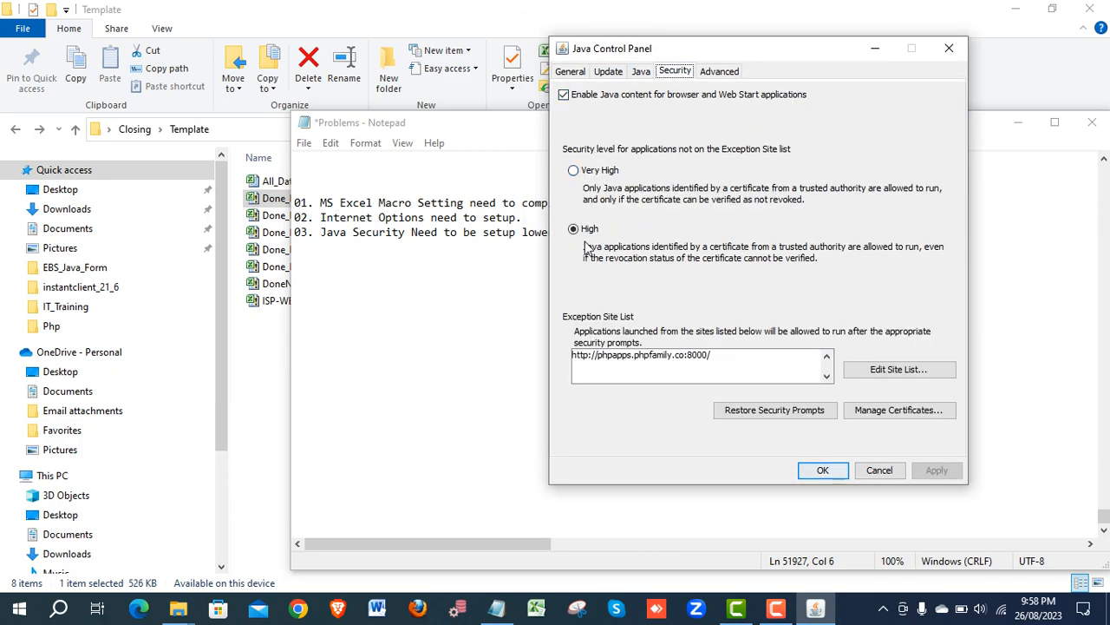
pyautogui.click(574, 228)
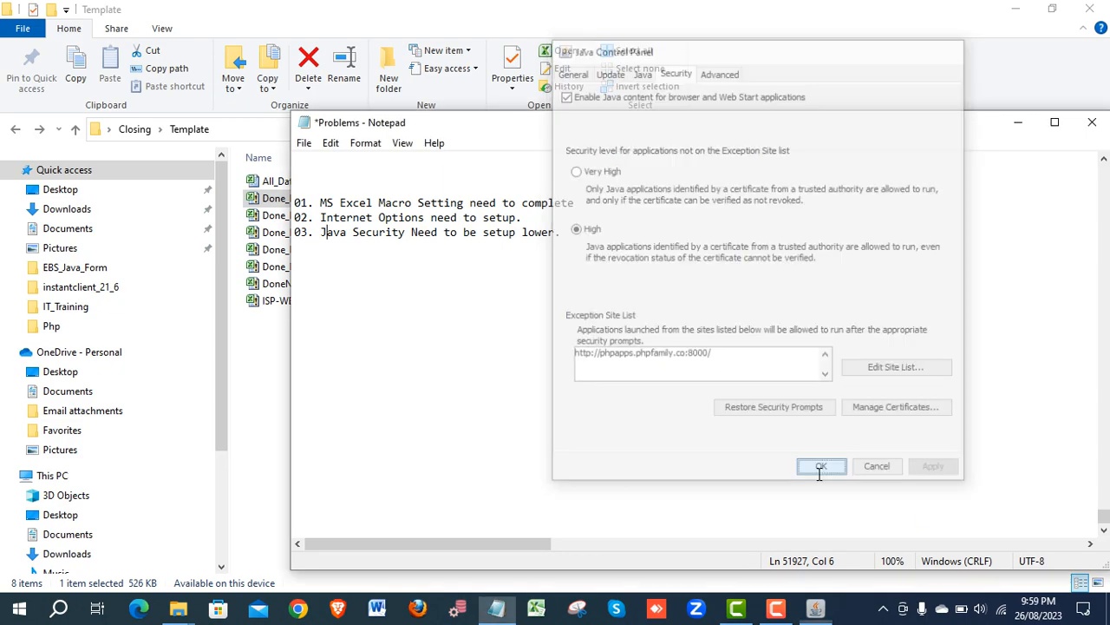
pyautogui.click(821, 466)
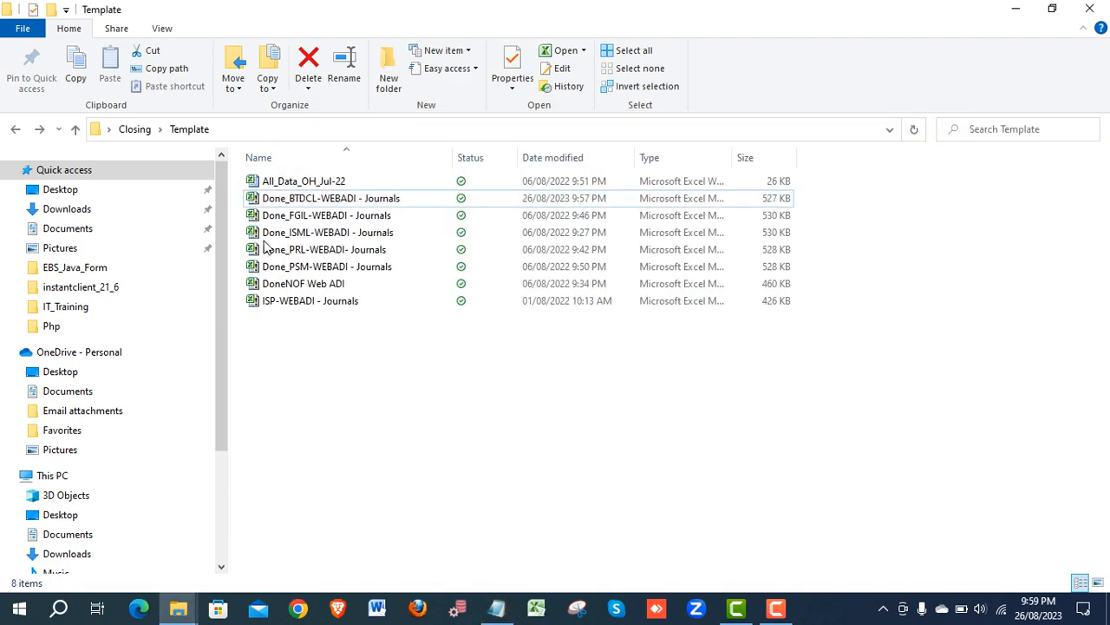
# - Reopen Done_BTDCL-WEBADI - Journals in Excel and select the first line's accounting date
pyautogui.click(330, 198)
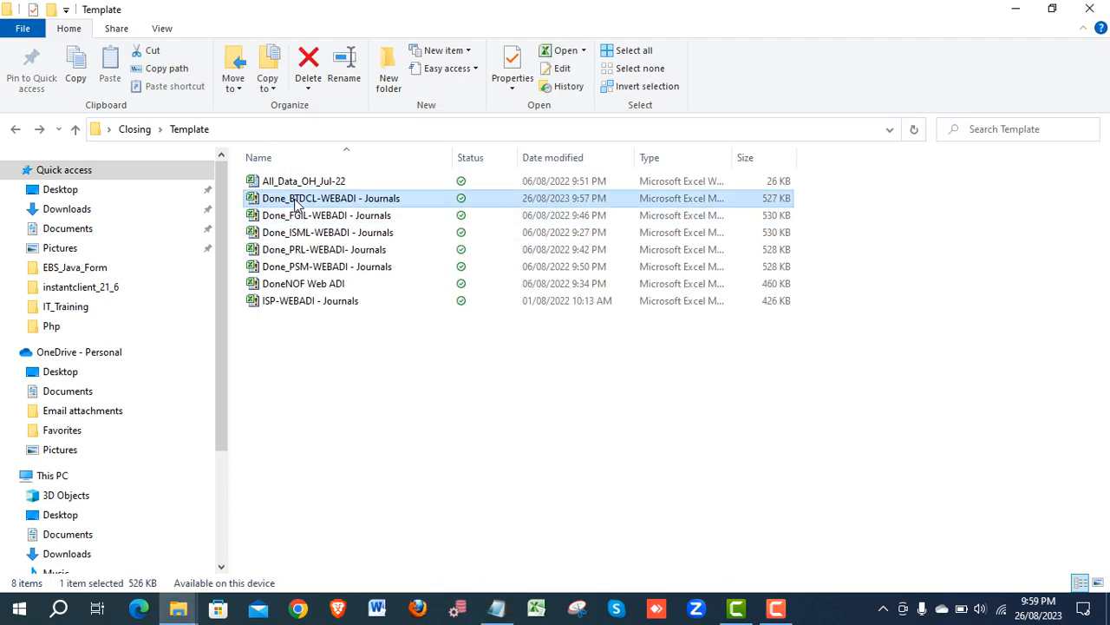
pyautogui.doubleClick(330, 198)
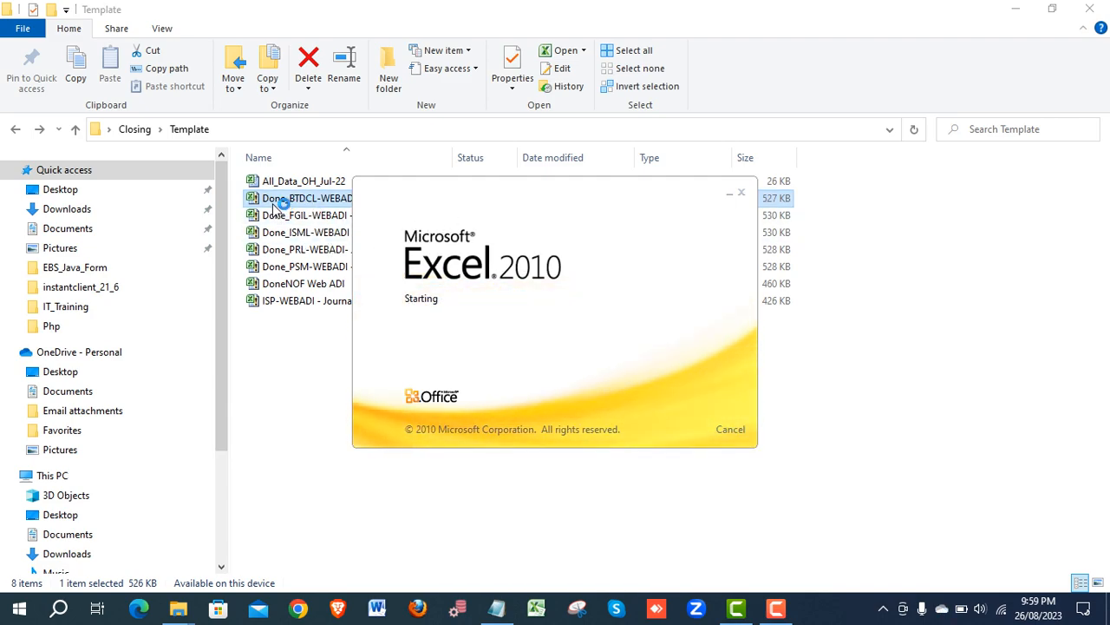
pyautogui.doubleClick(307, 198)
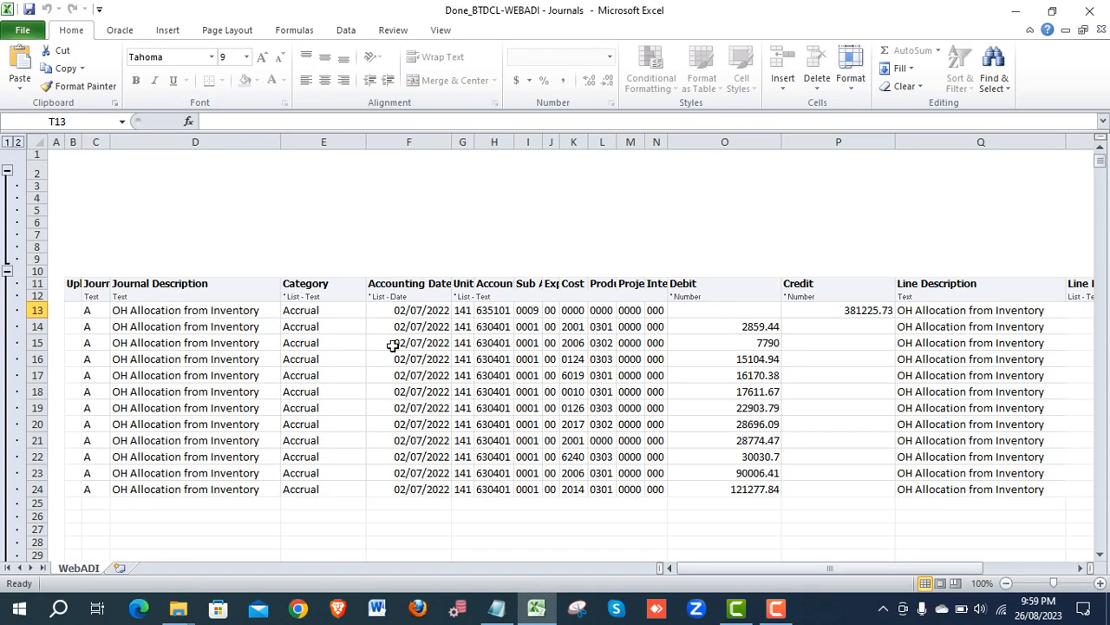
pyautogui.click(421, 310)
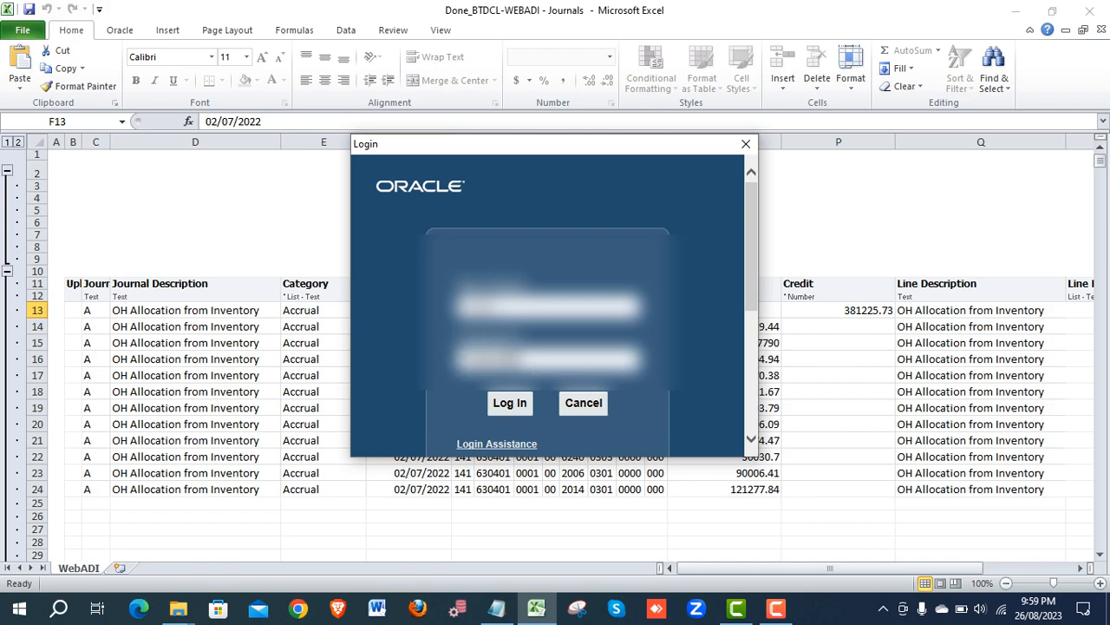
# - Log in to Oracle and select a responsibility from the list
pyautogui.click(509, 402)
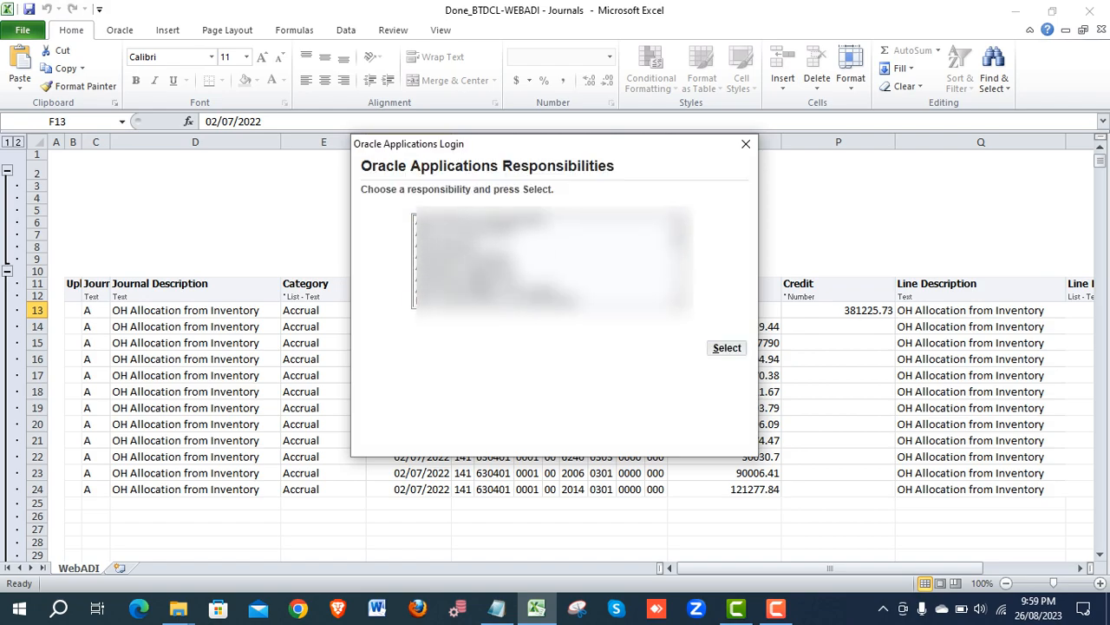
pyautogui.click(546, 299)
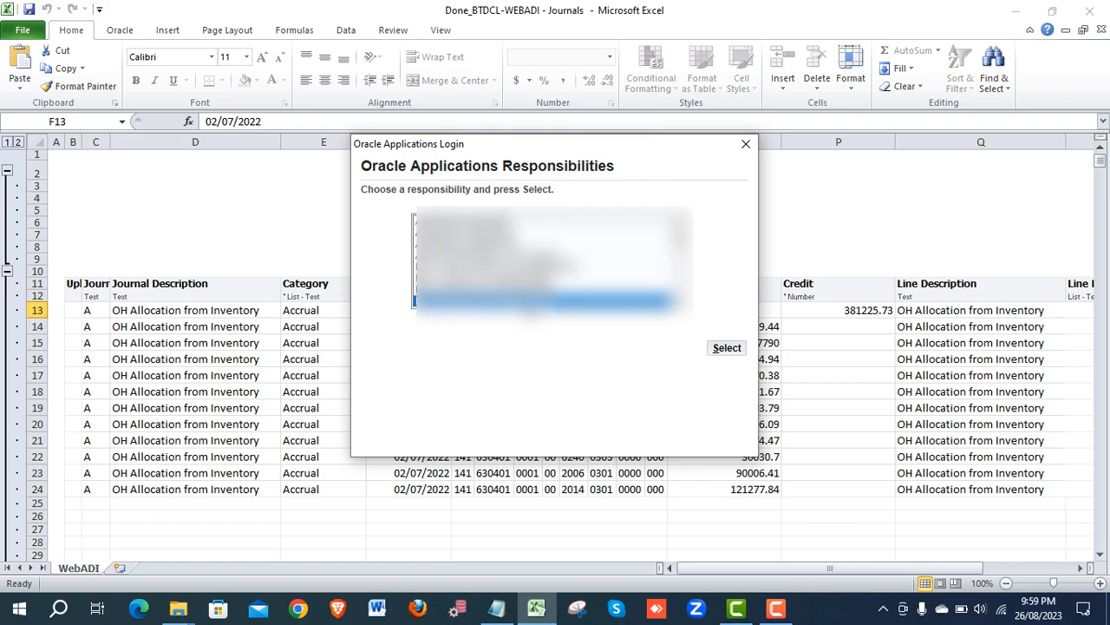
pyautogui.moveTo(727, 348)
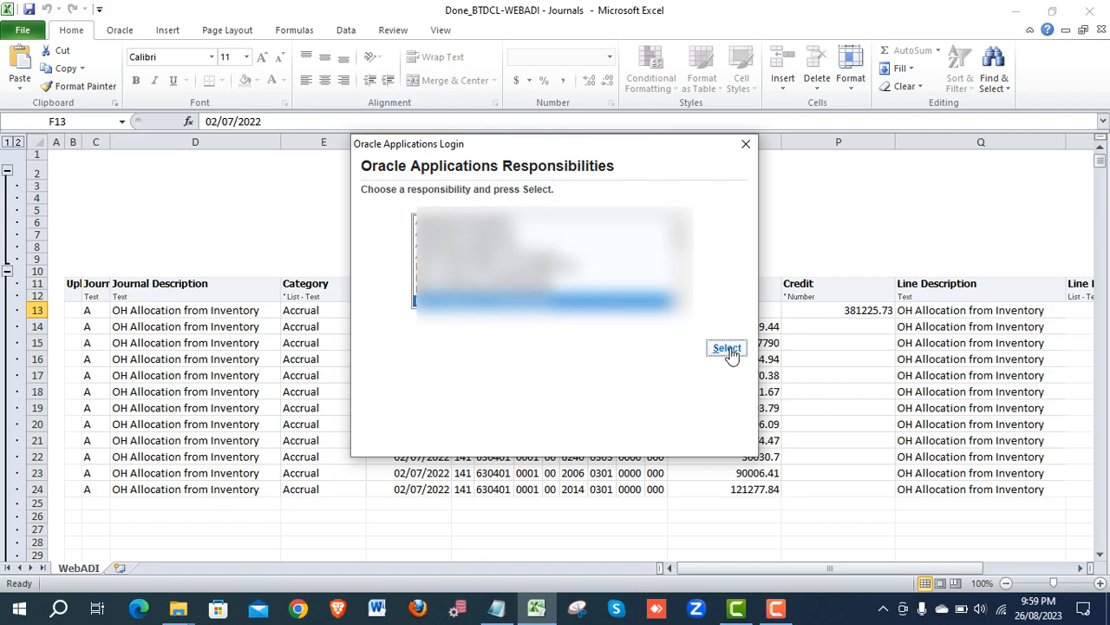
pyautogui.click(726, 348)
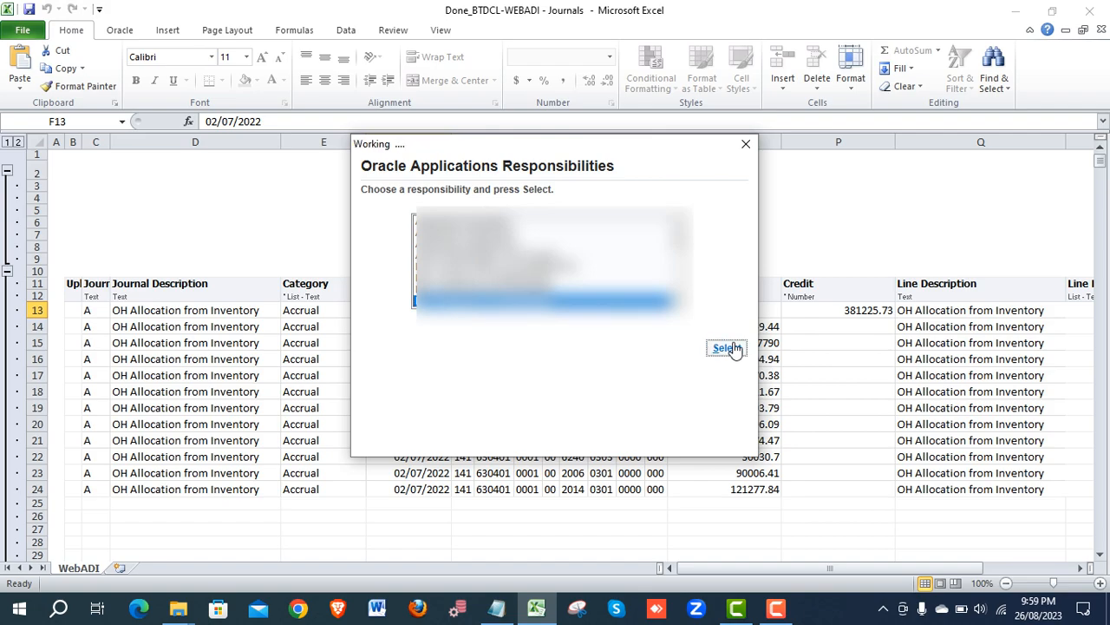
pyautogui.click(726, 347)
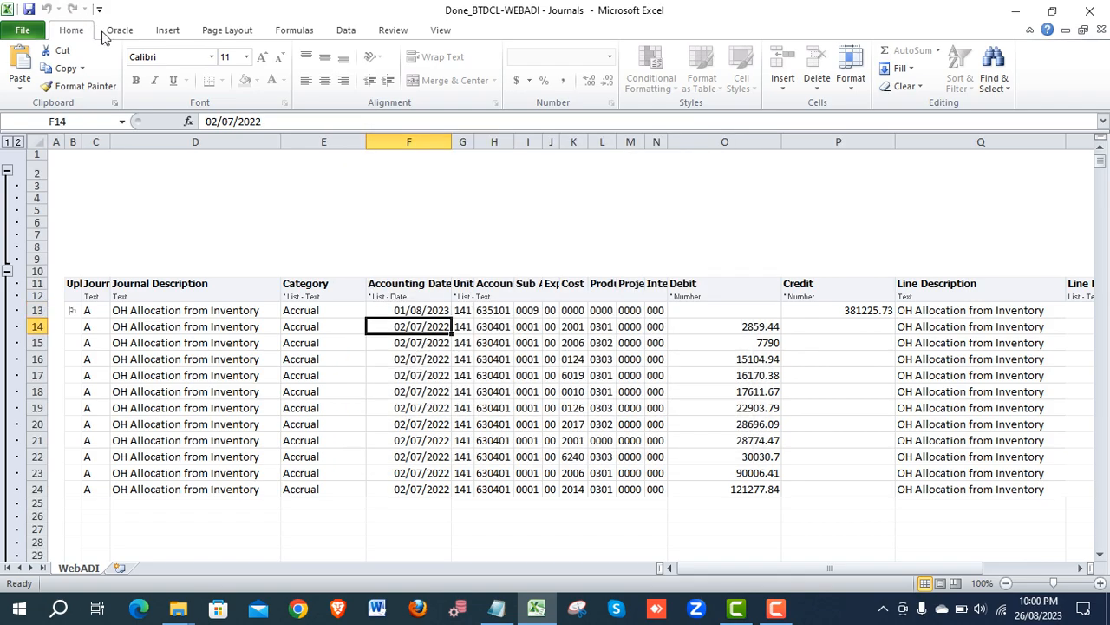
pyautogui.moveTo(120, 30)
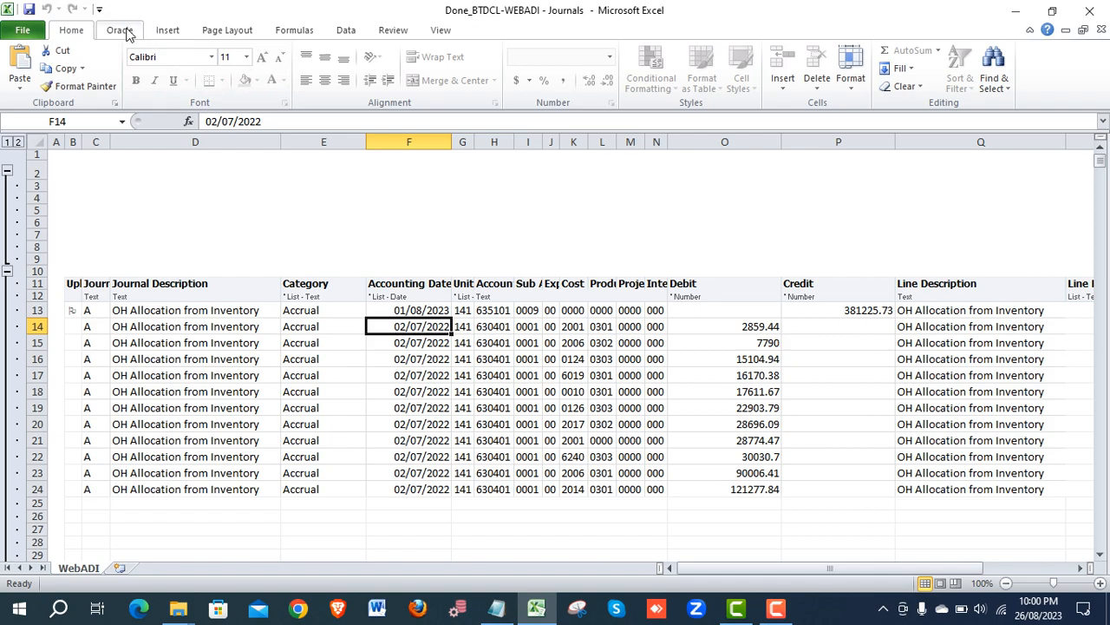
# - Start Oracle Upload and set descriptive flexfields to Import With Validation
pyautogui.click(119, 29)
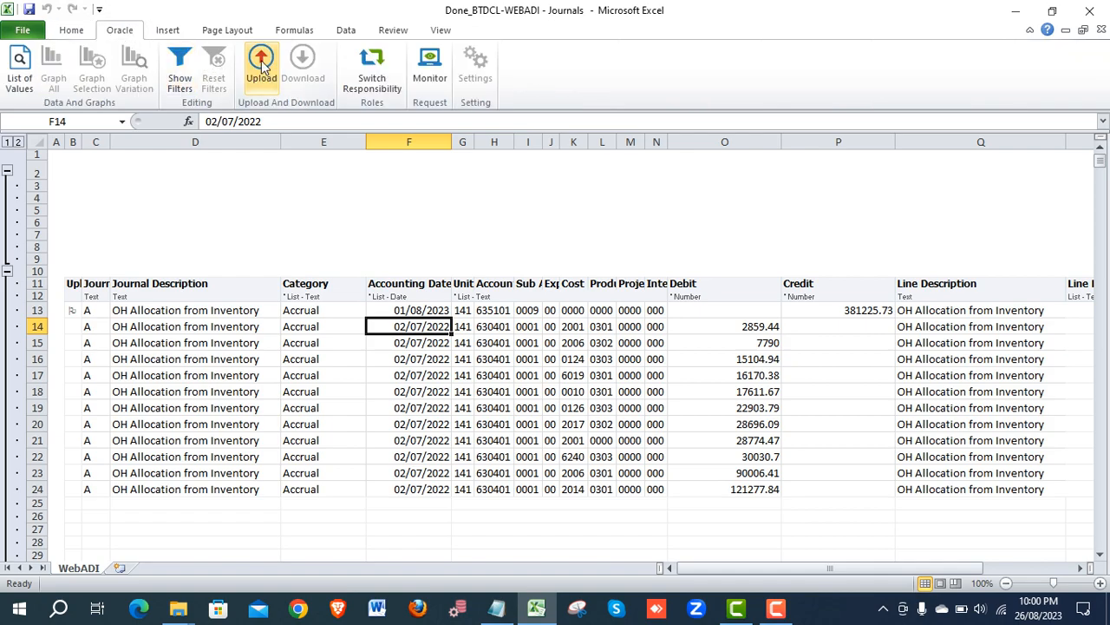
pyautogui.click(261, 62)
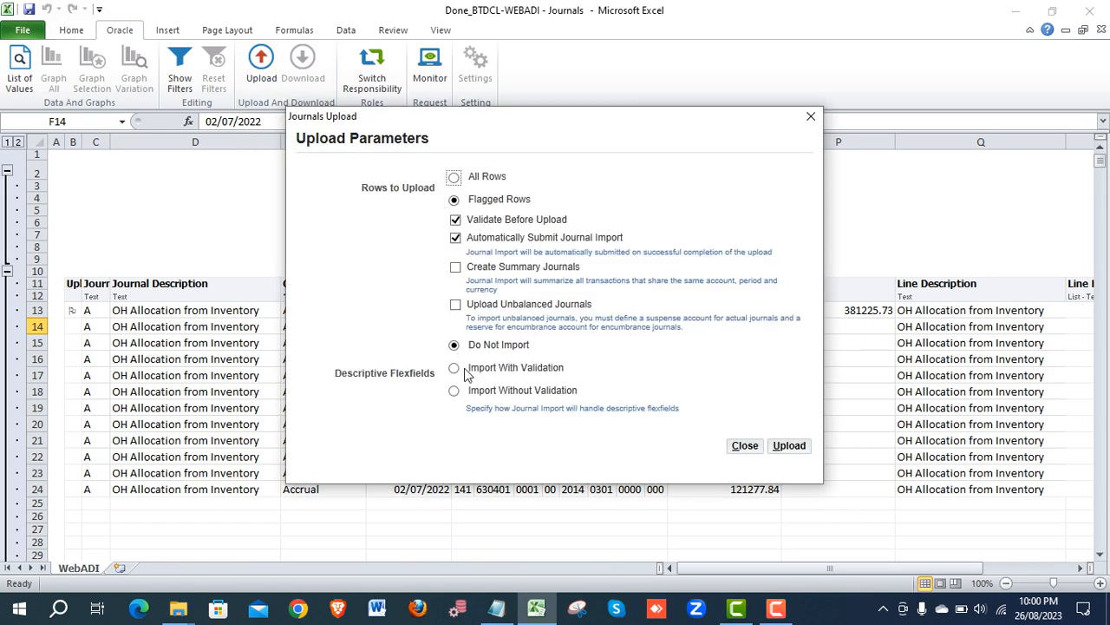
pyautogui.click(454, 367)
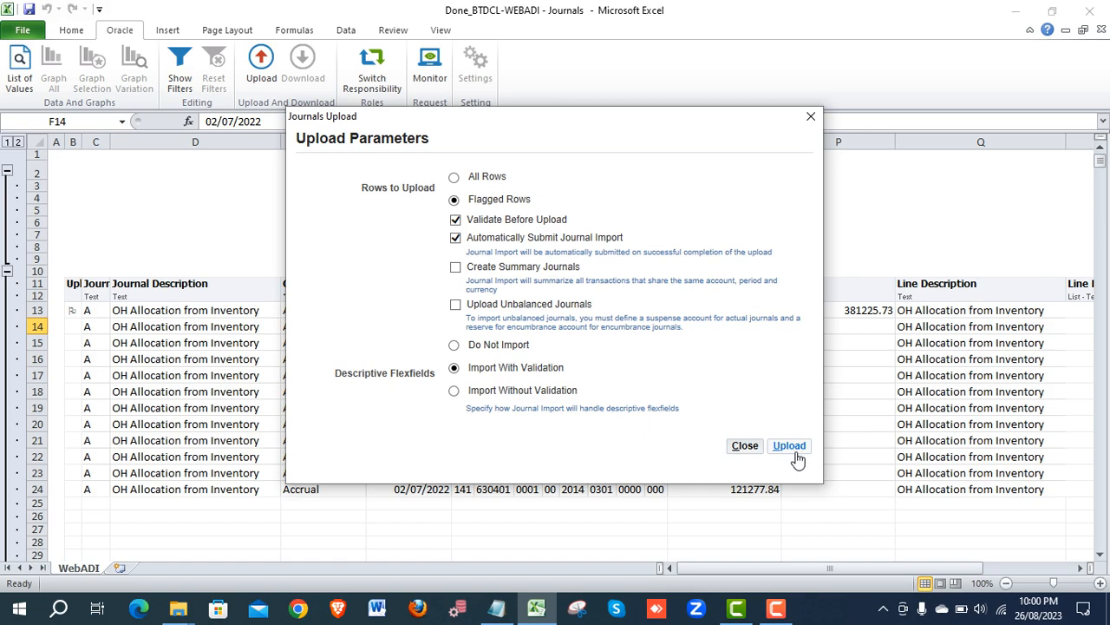
pyautogui.moveTo(573, 359)
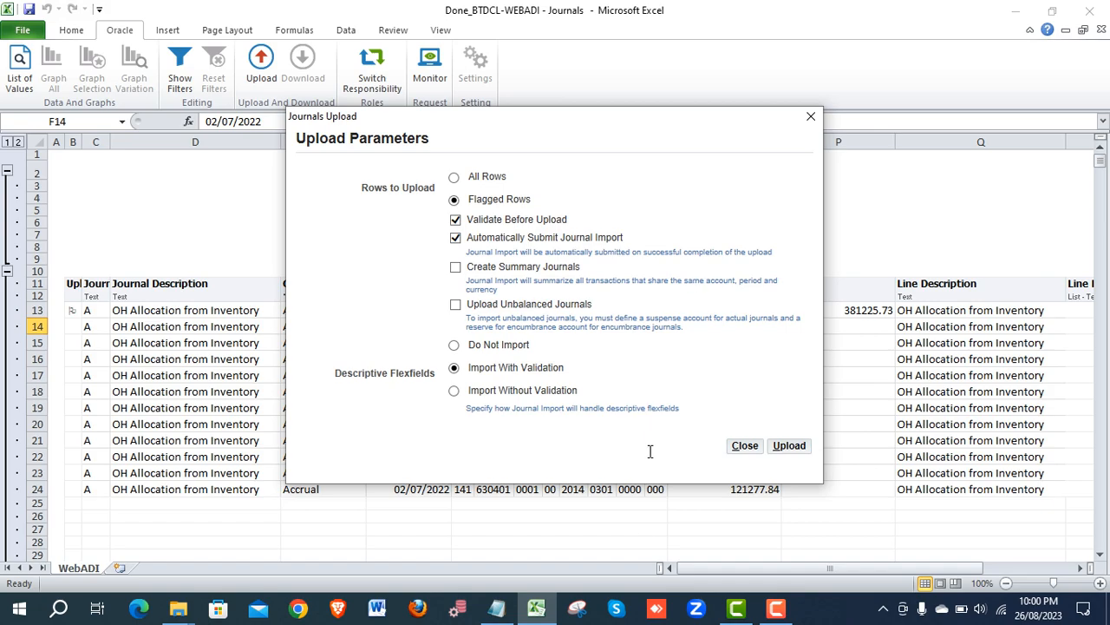
pyautogui.moveTo(776, 603)
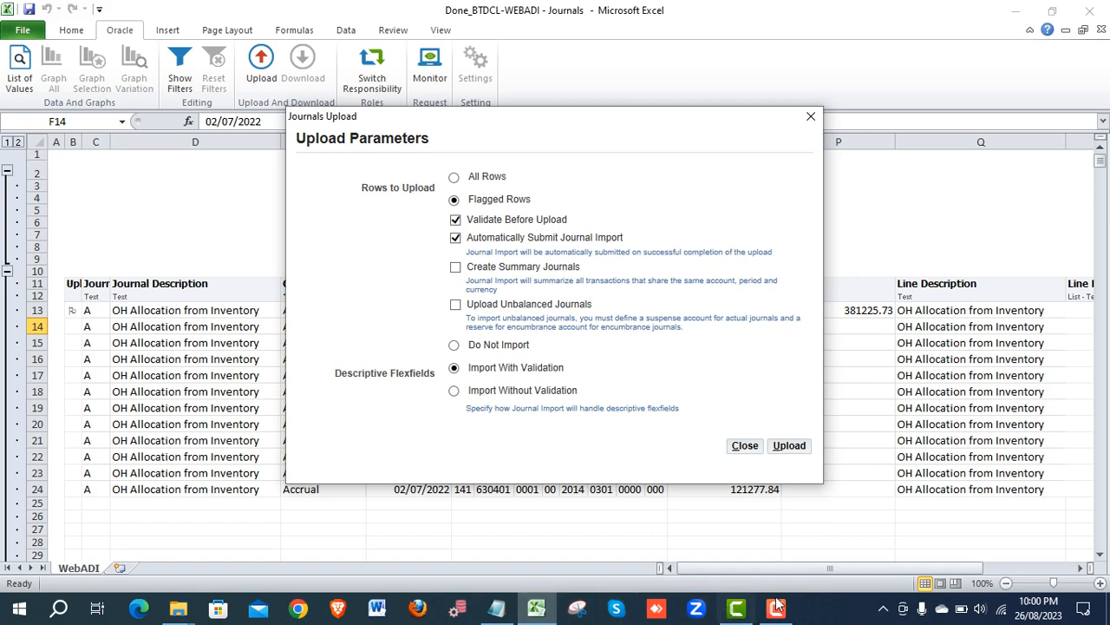